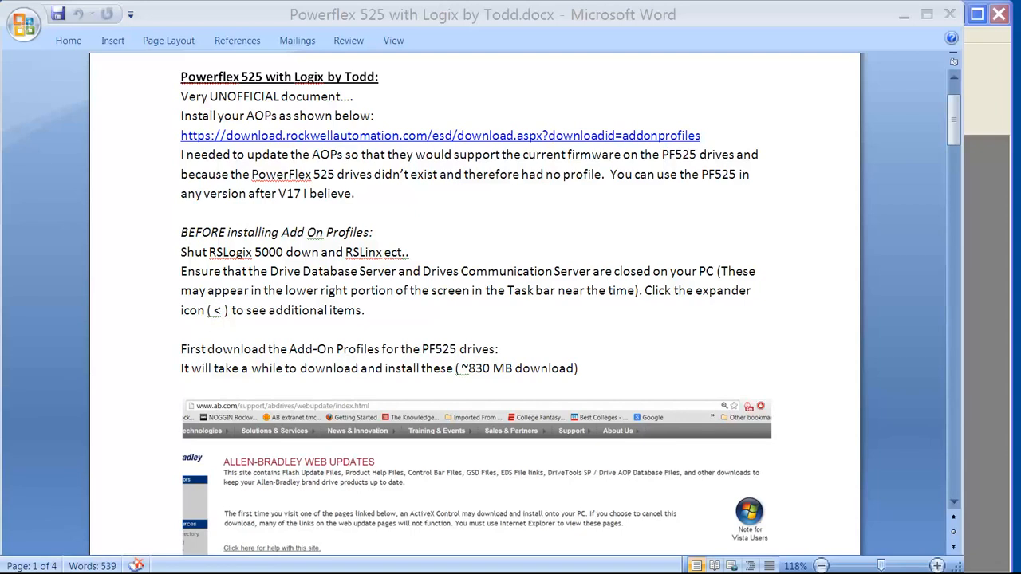
# Step: Find the L35E's Ethernet network in the Controller Organizer and bring up its New Module action
pyautogui.scroll(-3)
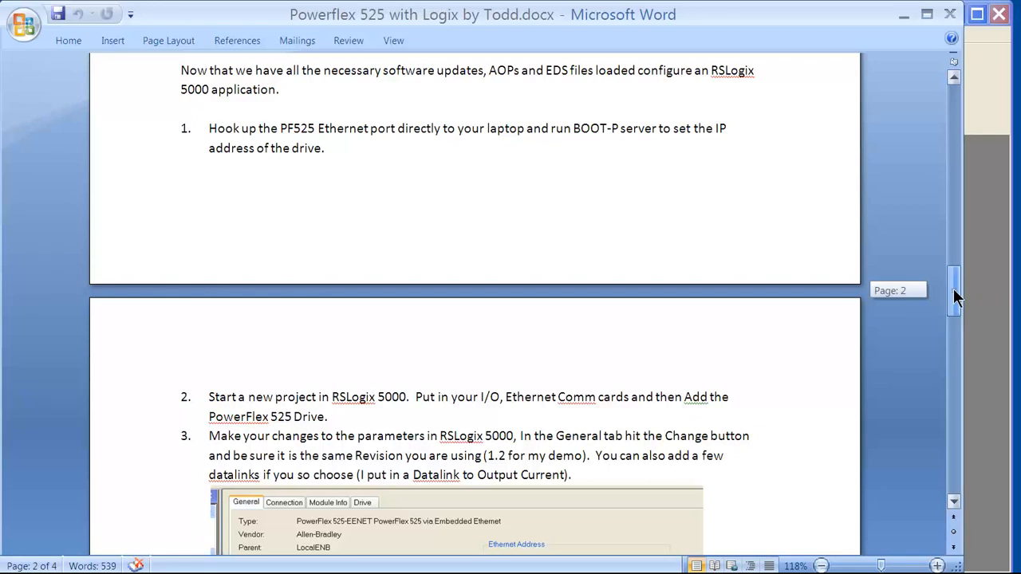
pyautogui.scroll(-3)
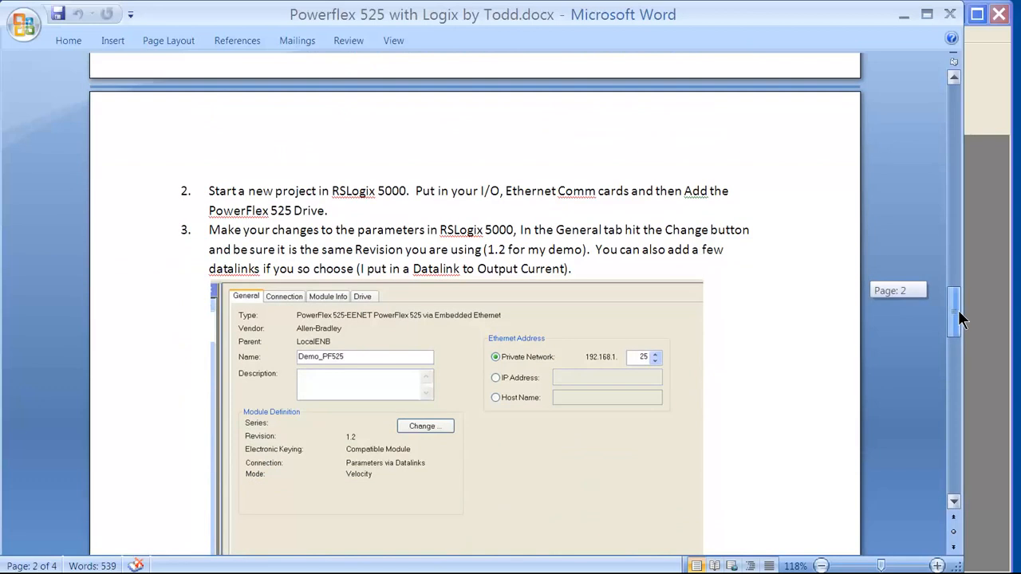
pyautogui.scroll(-3)
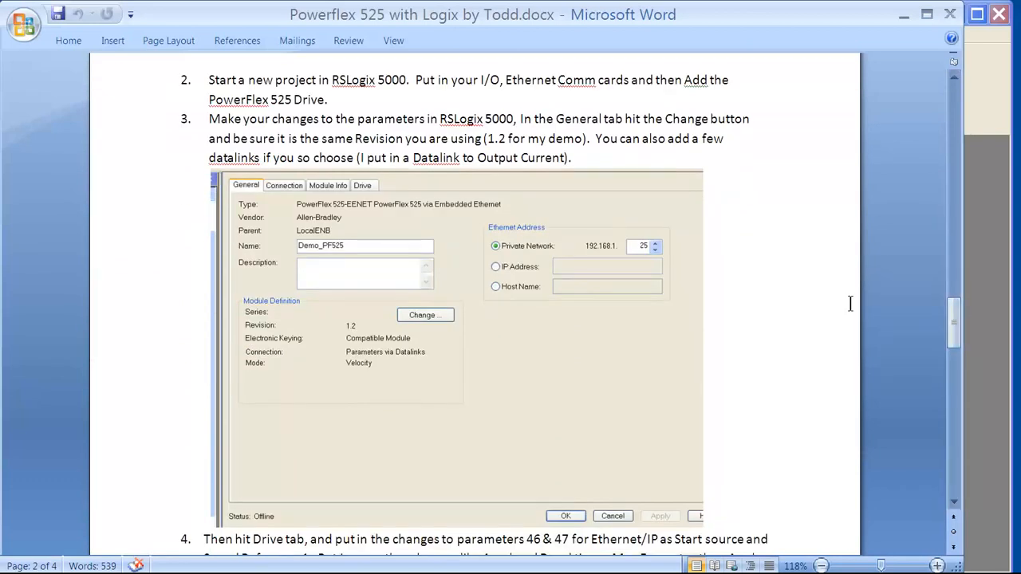
pyautogui.moveTo(731, 261)
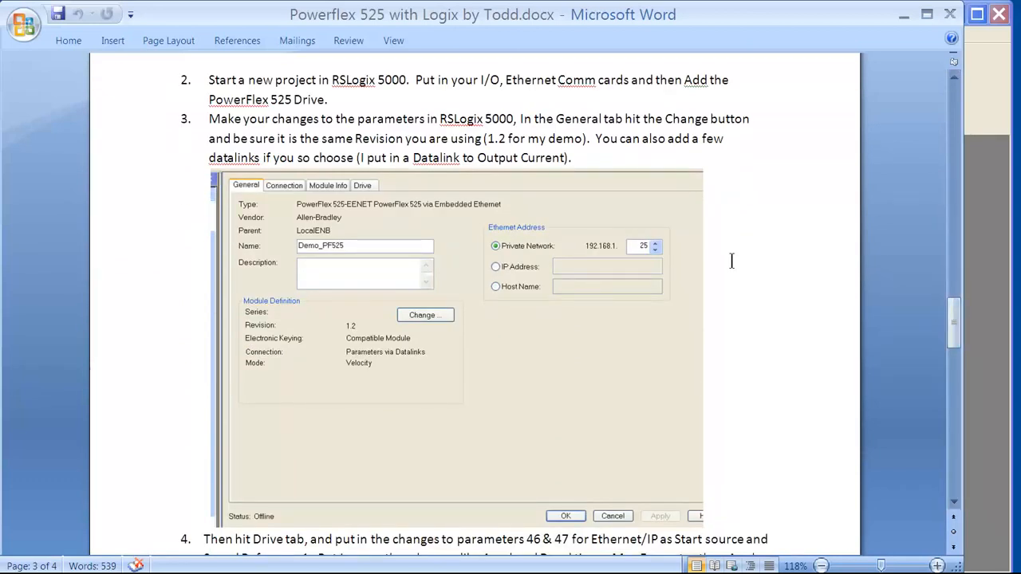
pyautogui.moveTo(441, 153)
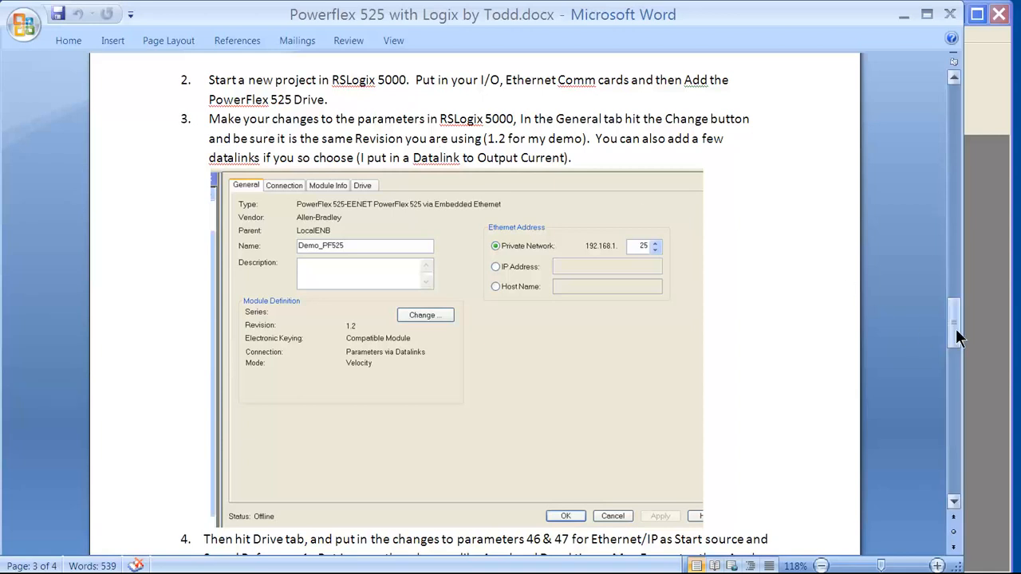
pyautogui.scroll(-3)
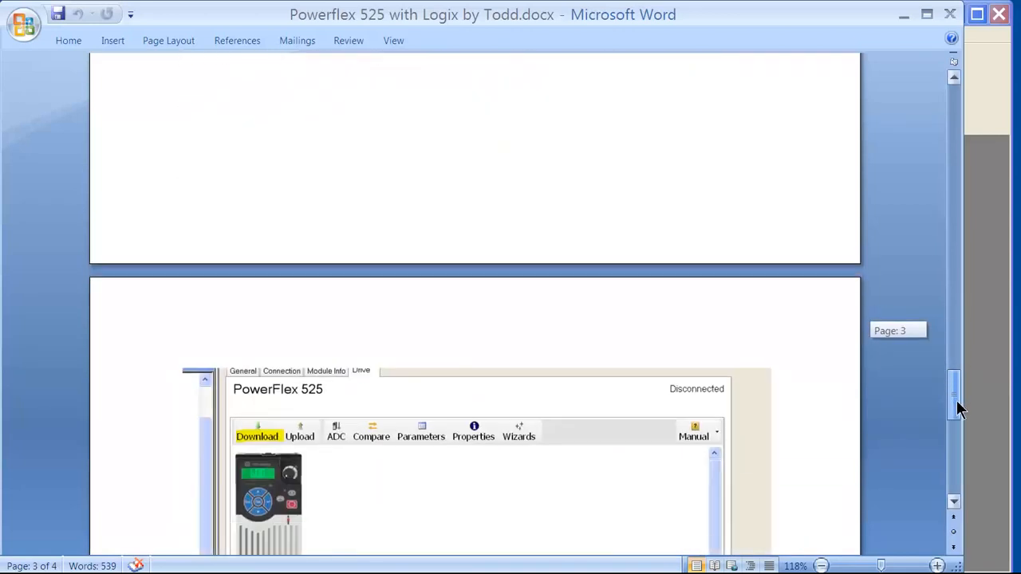
pyautogui.scroll(-3)
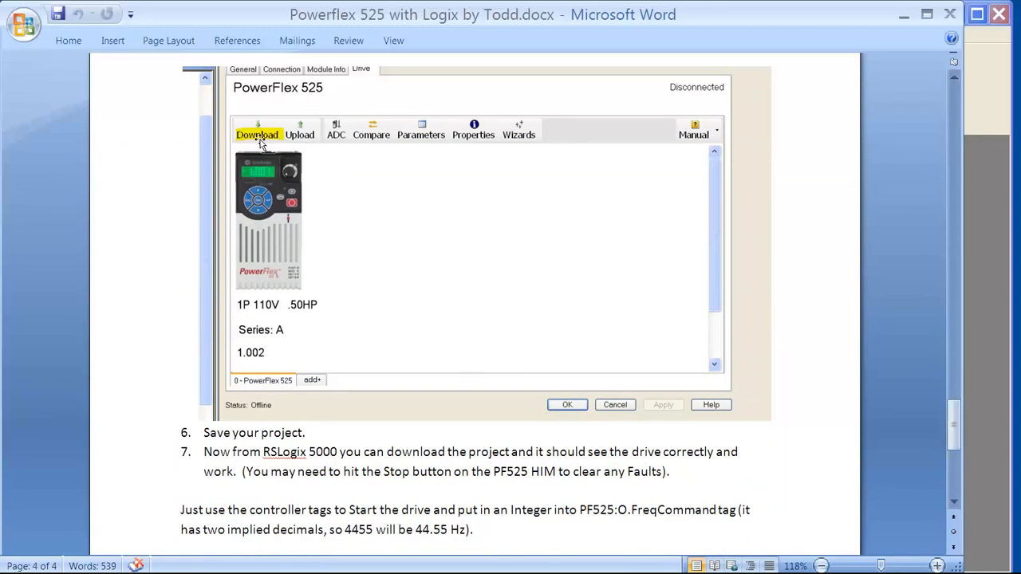
pyautogui.moveTo(402, 311)
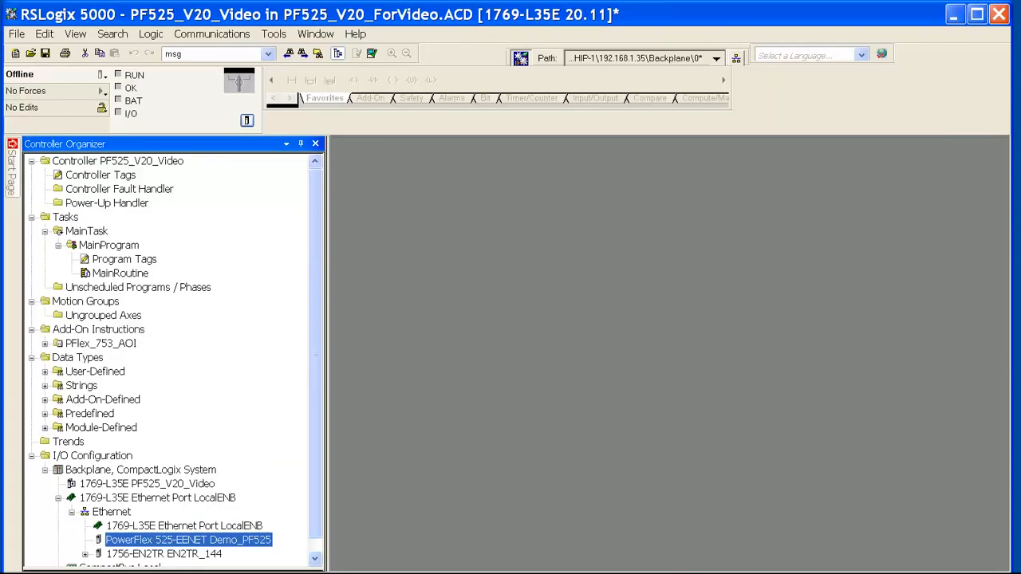
pyautogui.moveTo(600, 366)
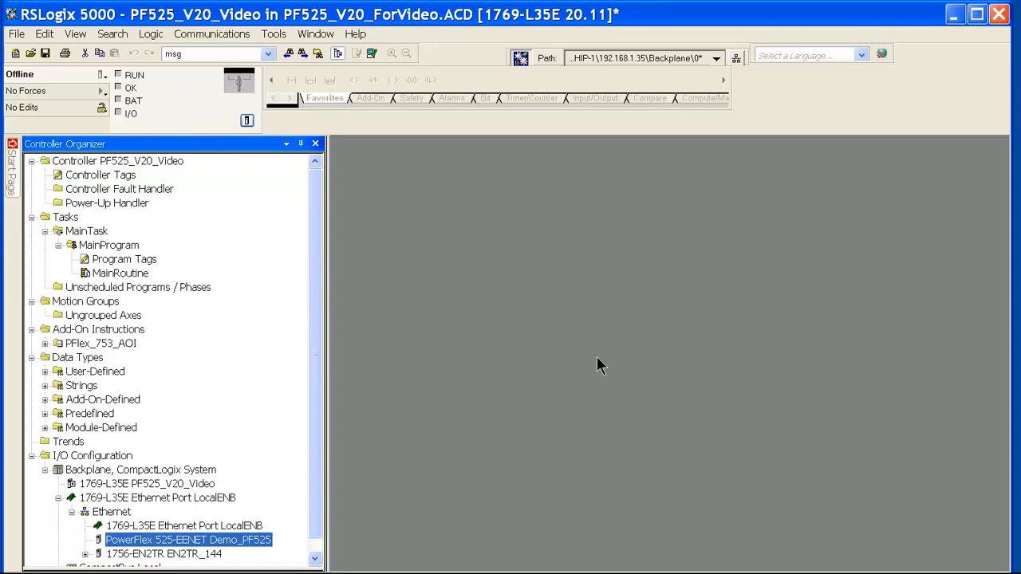
pyautogui.moveTo(531, 360)
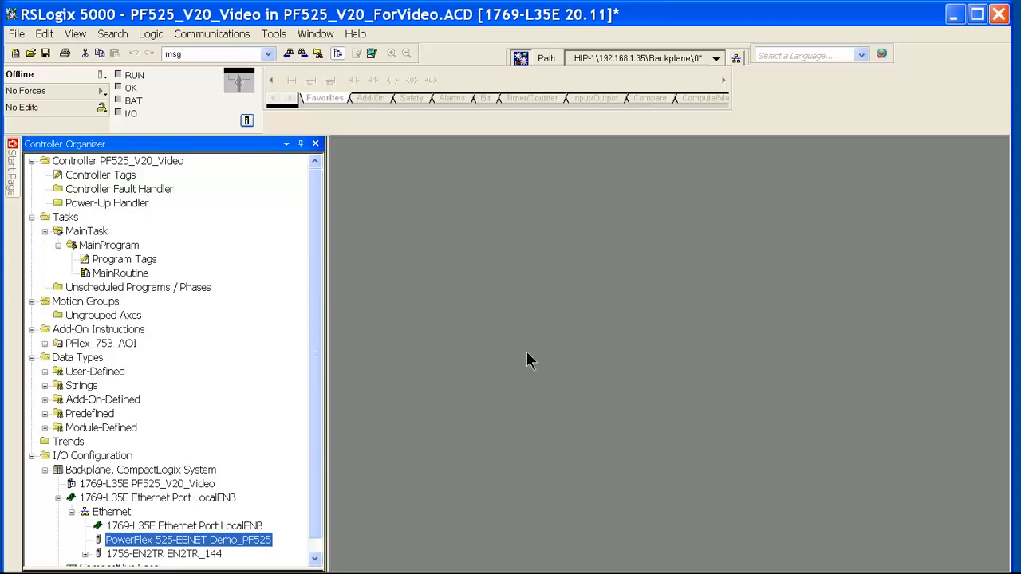
pyautogui.moveTo(117, 519)
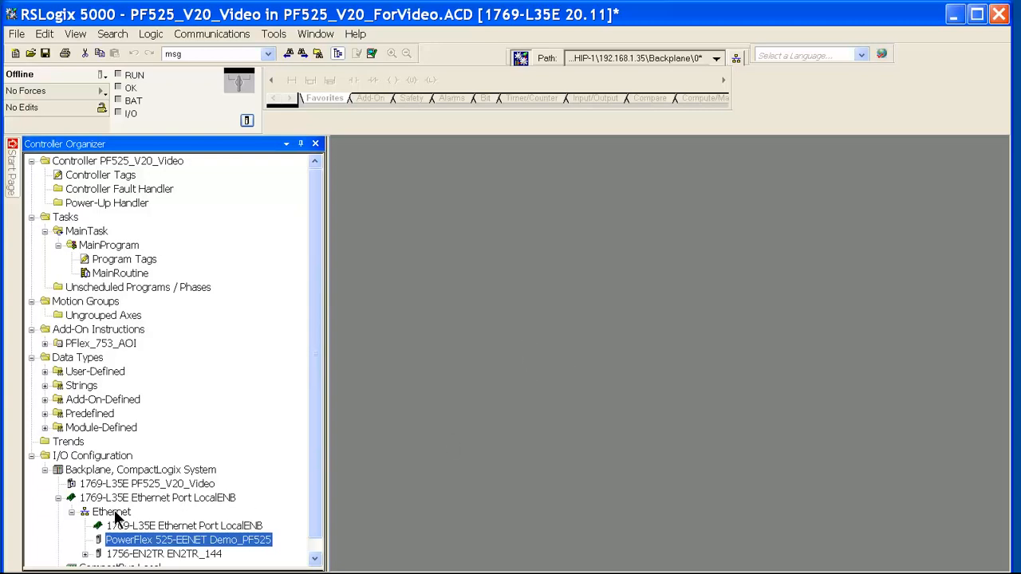
pyautogui.click(112, 511)
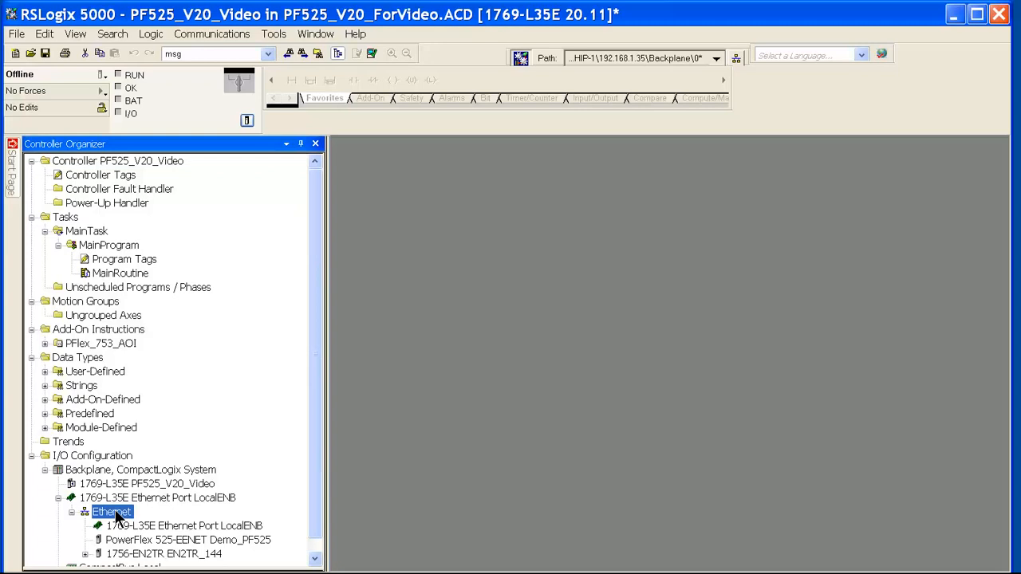
pyautogui.rightClick(112, 511)
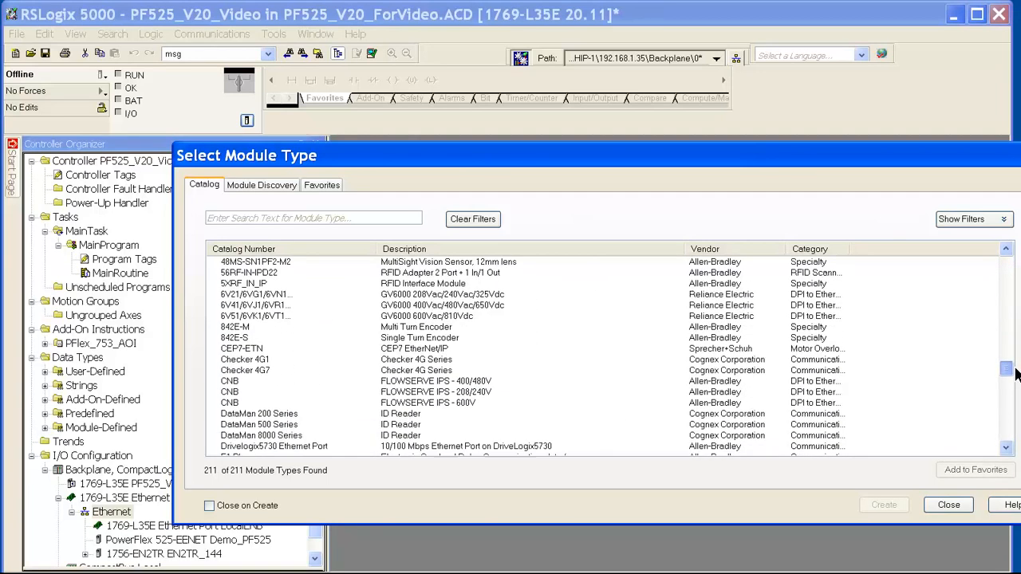
# Step: Pick PowerFlex 525-EENET from the module catalog and create it
pyautogui.scroll(-3)
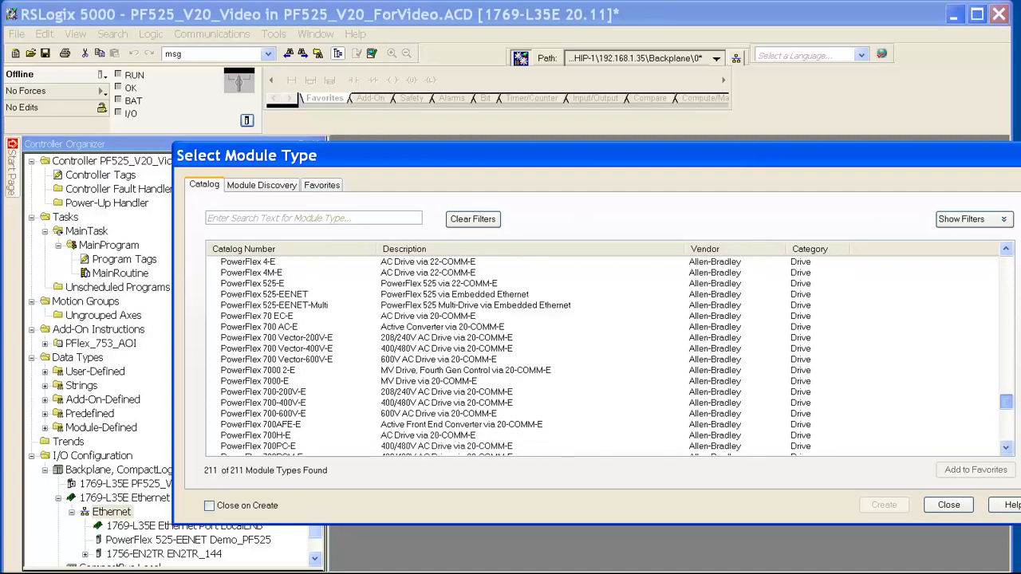
pyautogui.moveTo(295, 299)
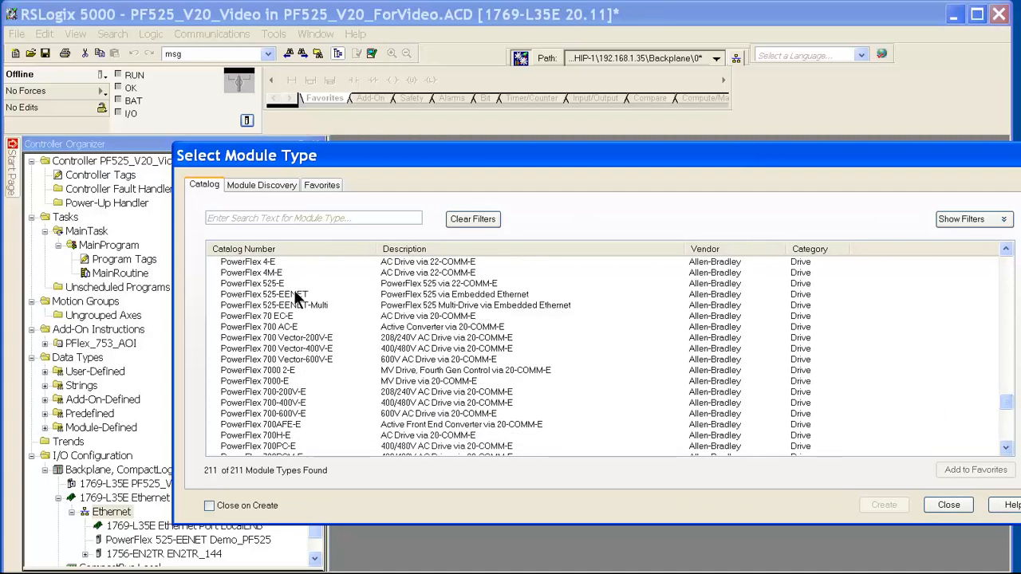
pyautogui.click(264, 295)
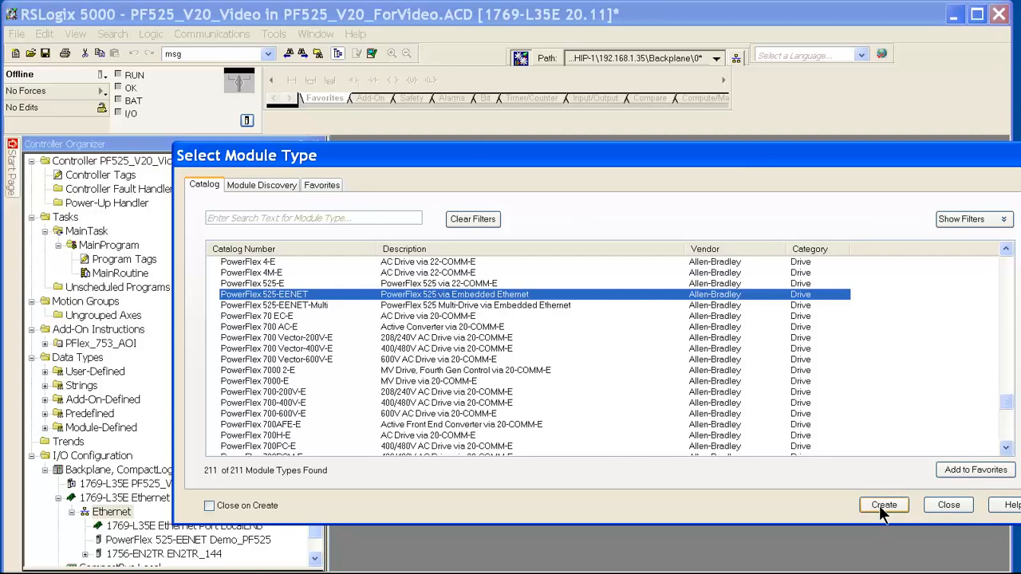
pyautogui.click(883, 504)
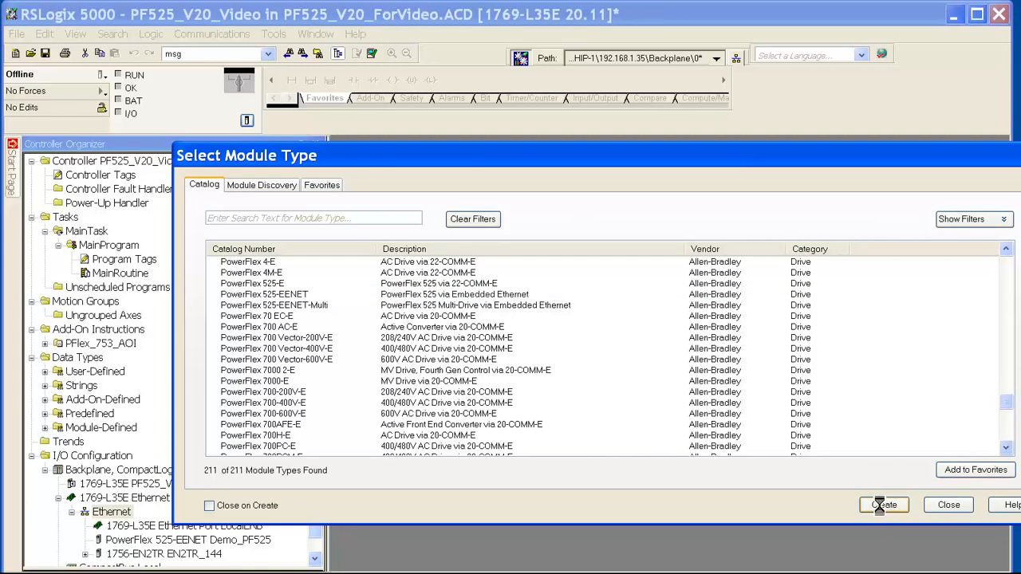
# Step: Enter PF525_drive2 as the new drive module's name
pyautogui.click(883, 504)
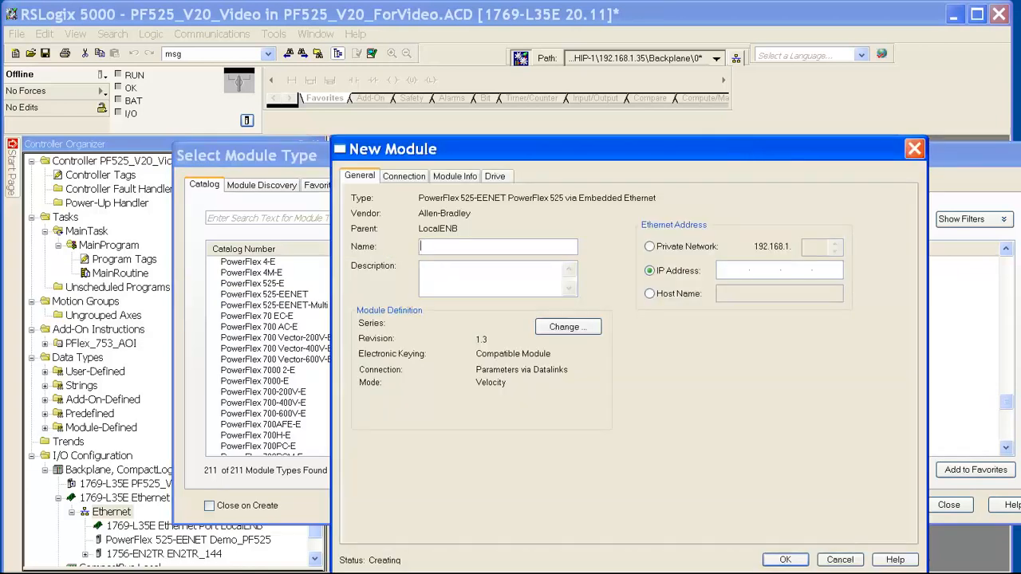
pyautogui.moveTo(614, 379)
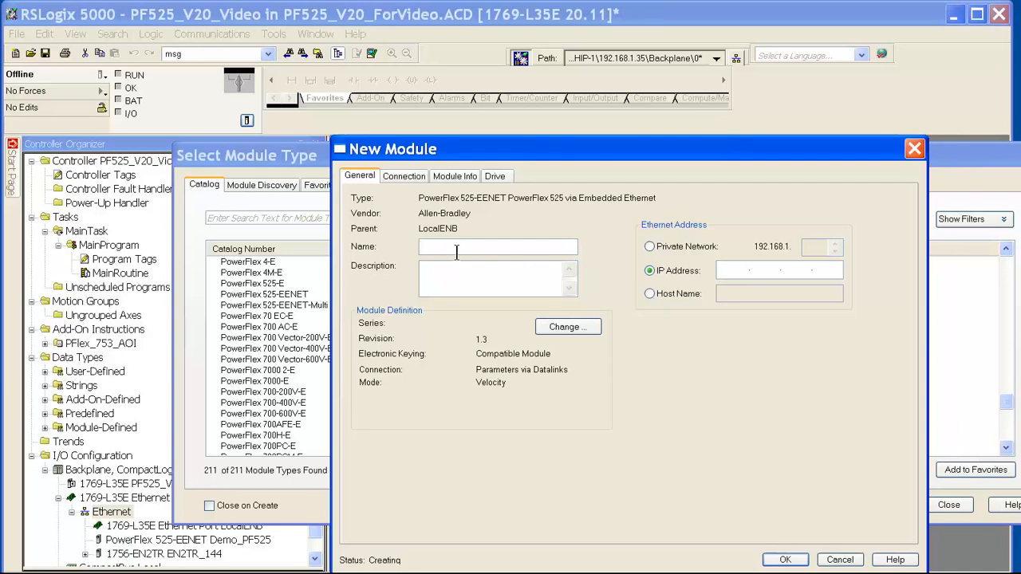
pyautogui.write('PF525')
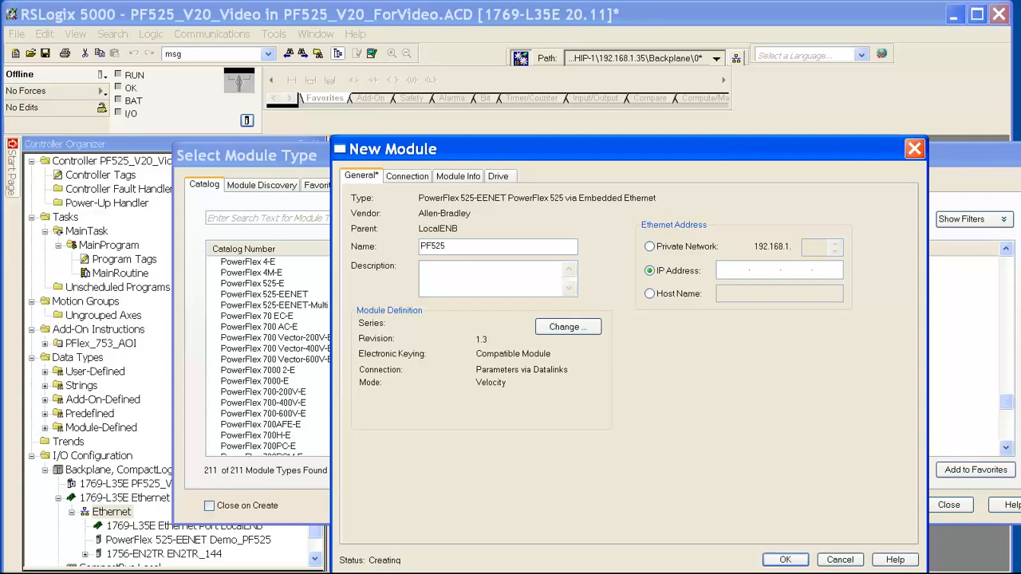
pyautogui.write('_driv')
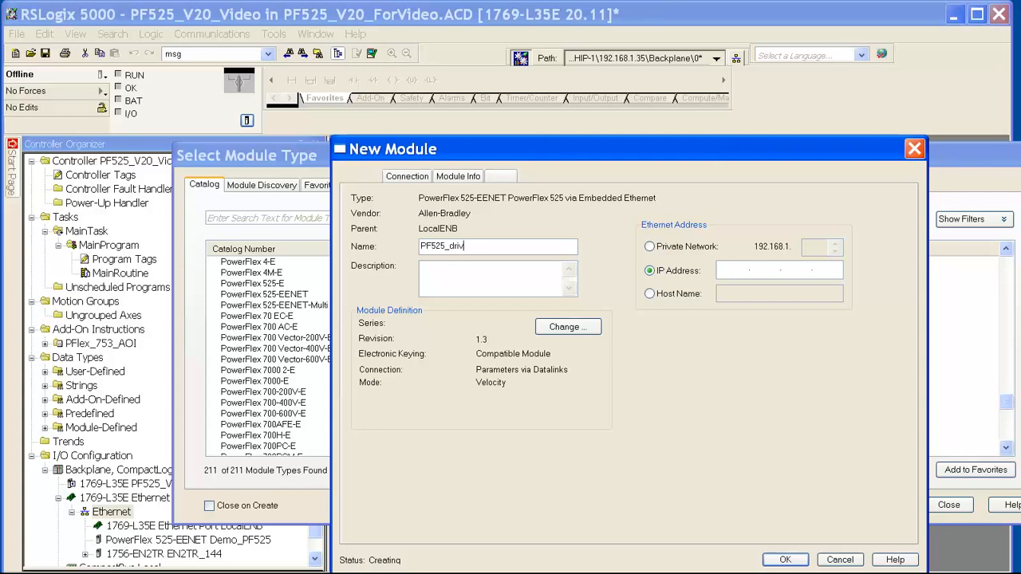
pyautogui.write('e2')
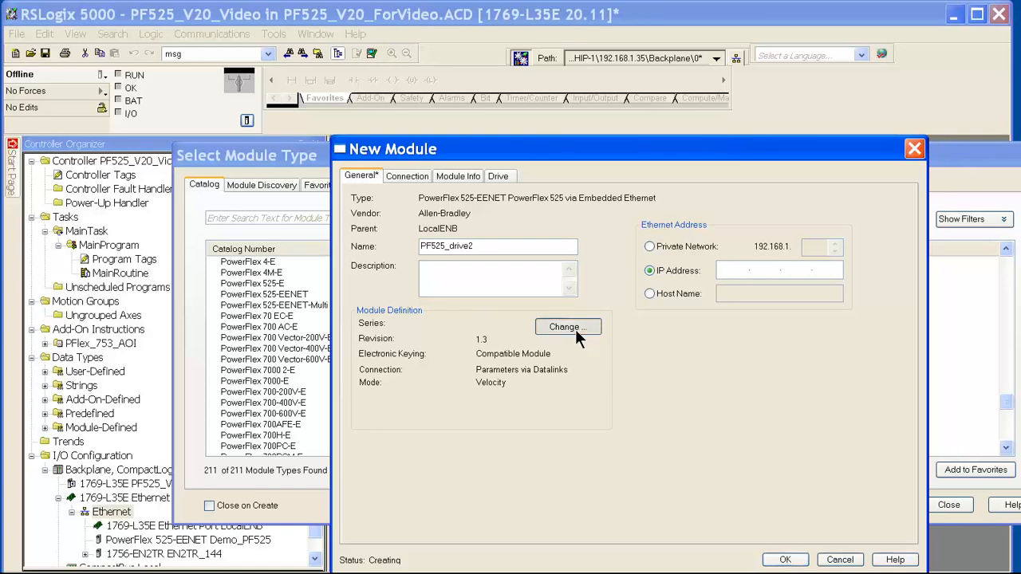
pyautogui.moveTo(486, 351)
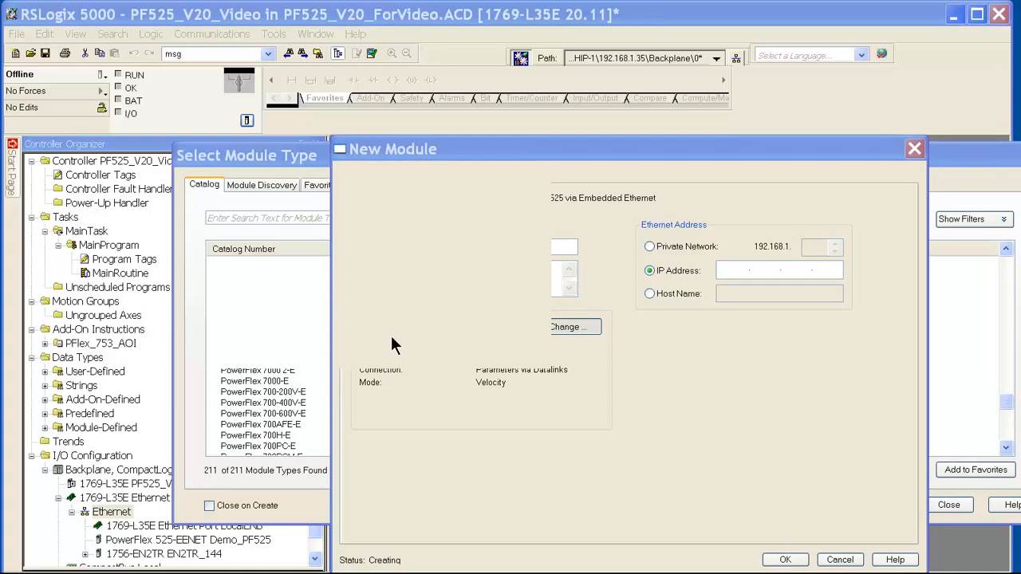
# Step: Change the module definition minor revision to 2 (revision 1.2) and browse the input datalinks
pyautogui.click(575, 327)
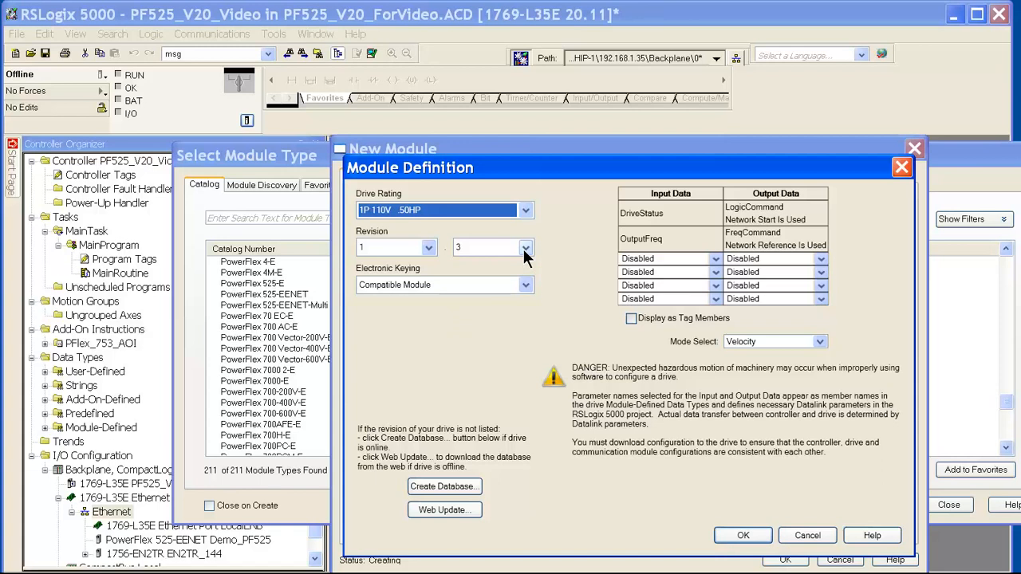
pyautogui.click(525, 247)
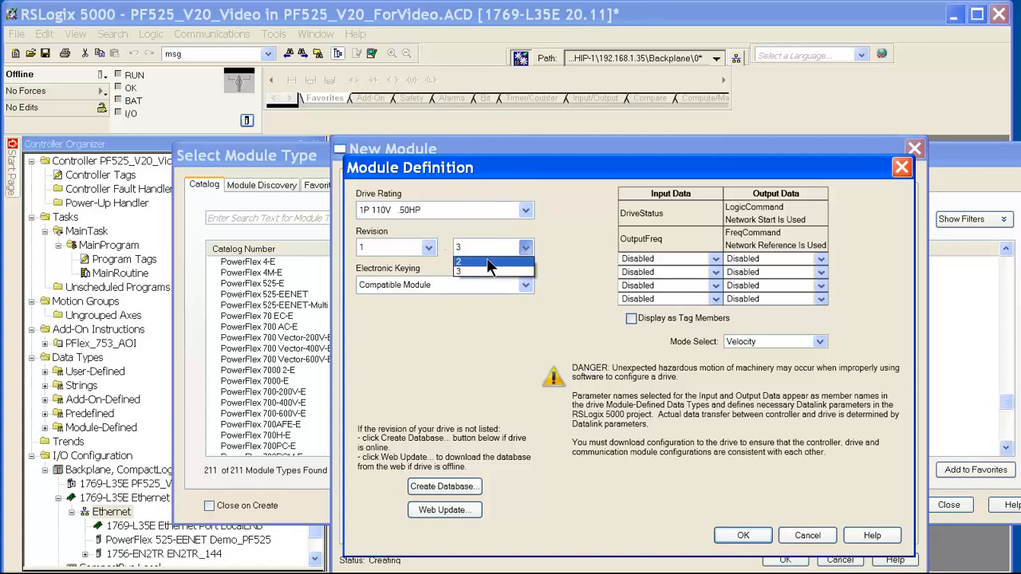
pyautogui.click(459, 262)
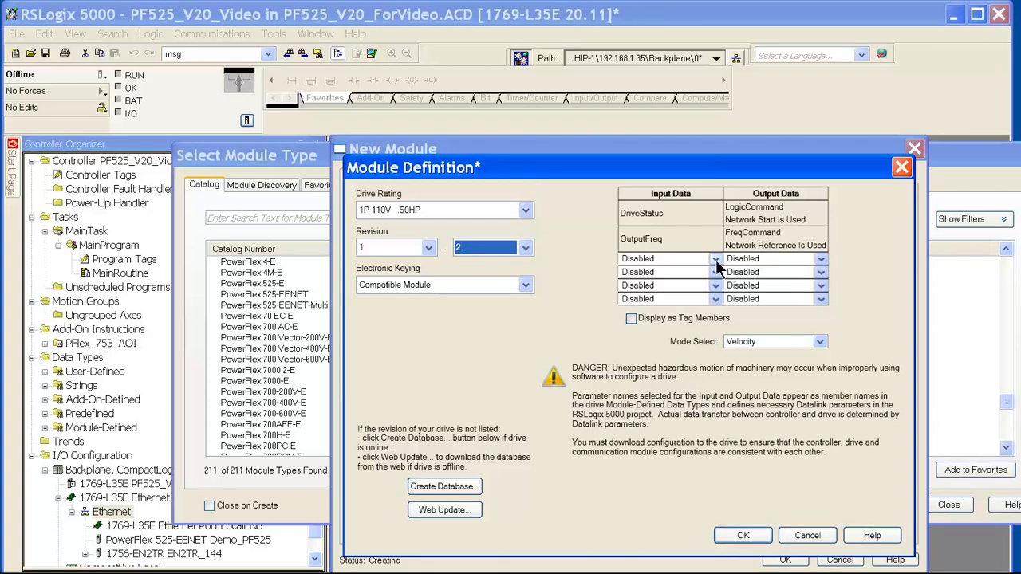
pyautogui.click(715, 258)
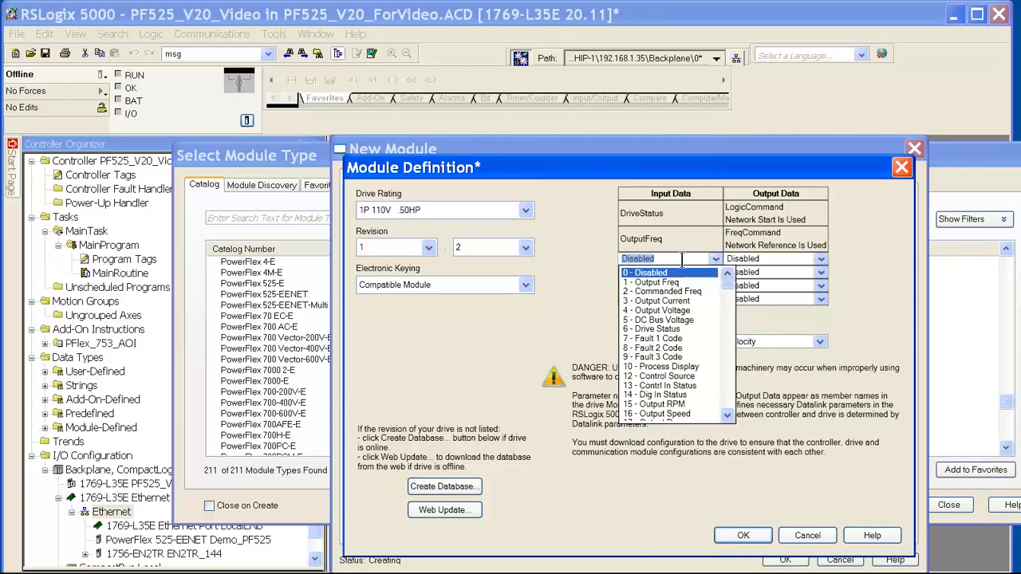
pyautogui.moveTo(807, 535)
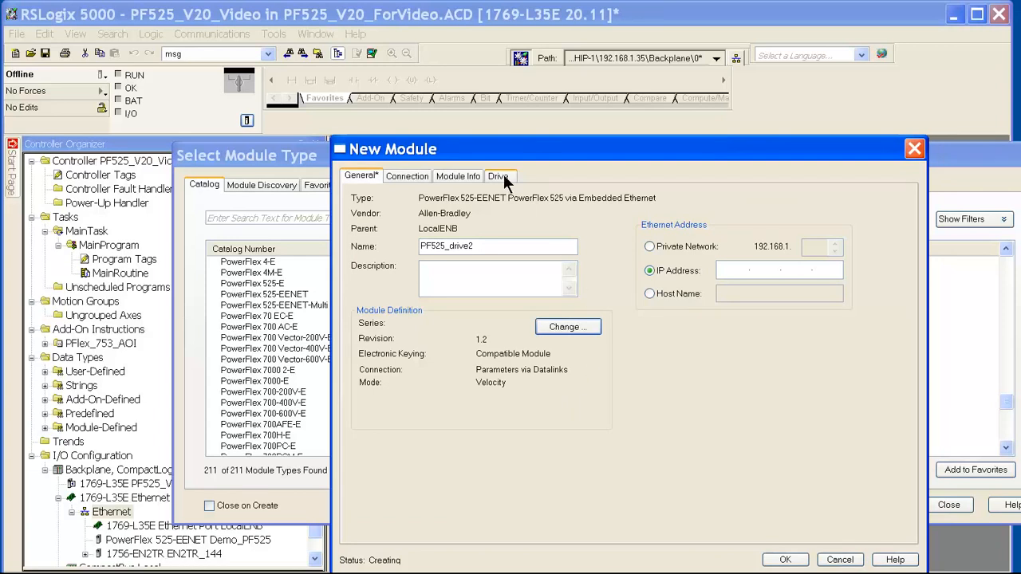
# Step: Open the Parameter List Editor from PF525_drive2's Drive tab
pyautogui.click(498, 177)
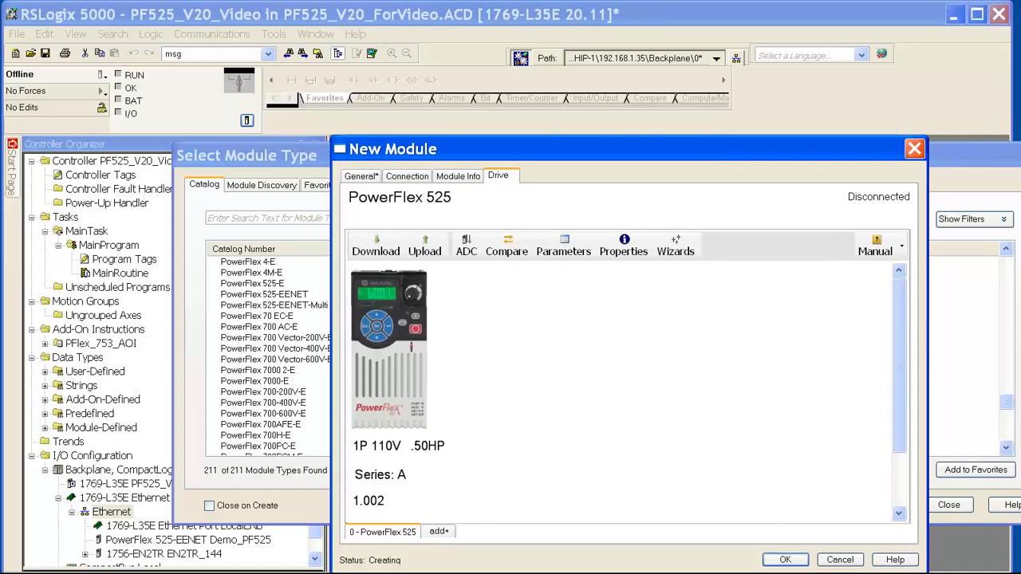
pyautogui.moveTo(558, 331)
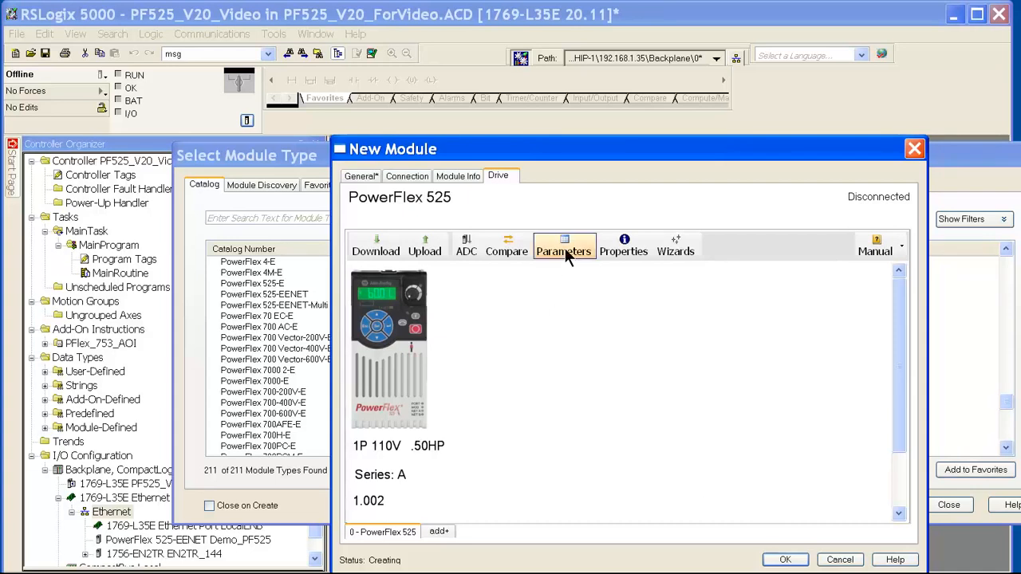
pyautogui.moveTo(564, 251)
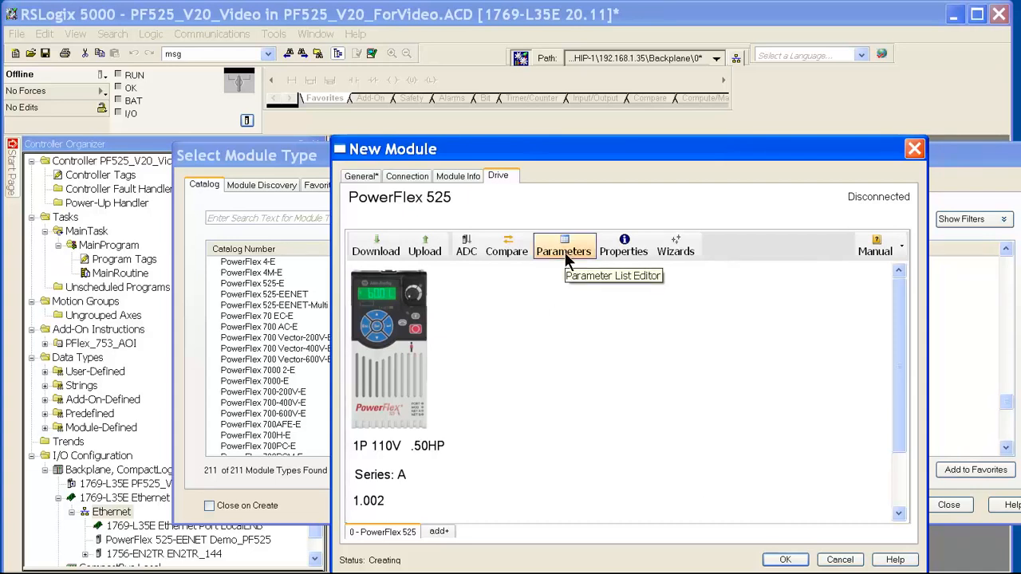
pyautogui.click(564, 246)
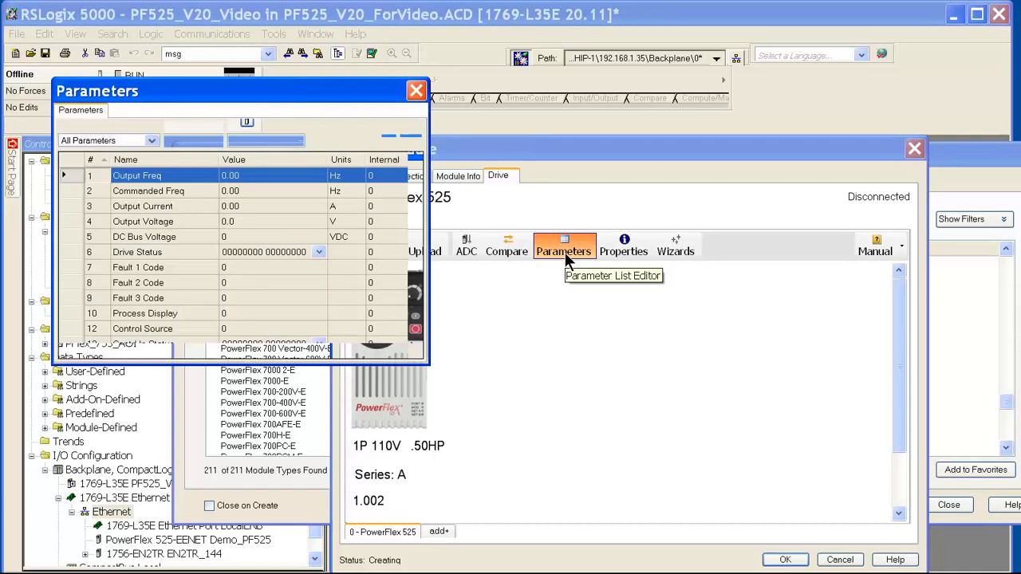
# Step: Widen the parameter list, scroll to the ramp times and enter 5 seconds
pyautogui.click(564, 244)
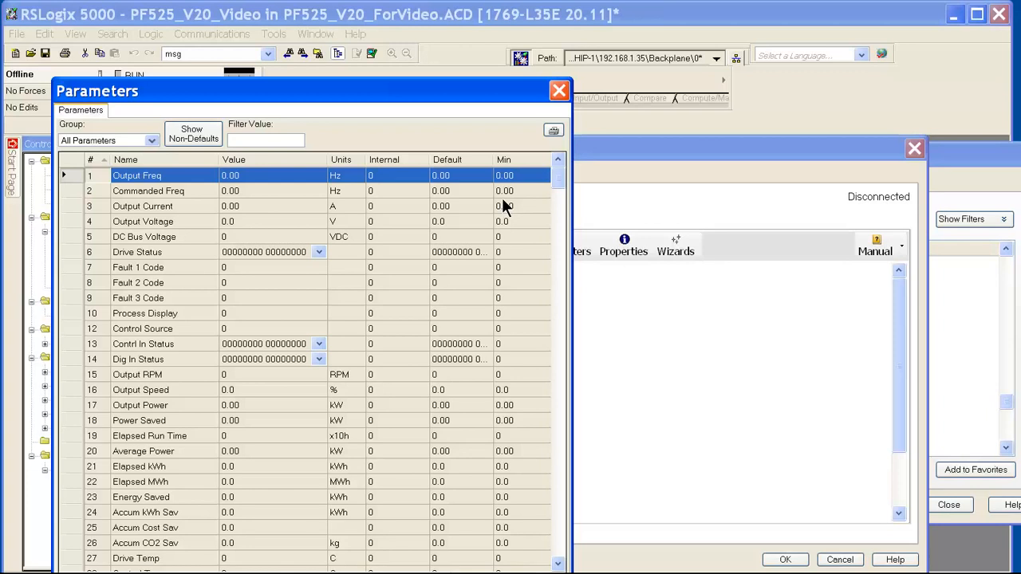
pyautogui.moveTo(556, 189)
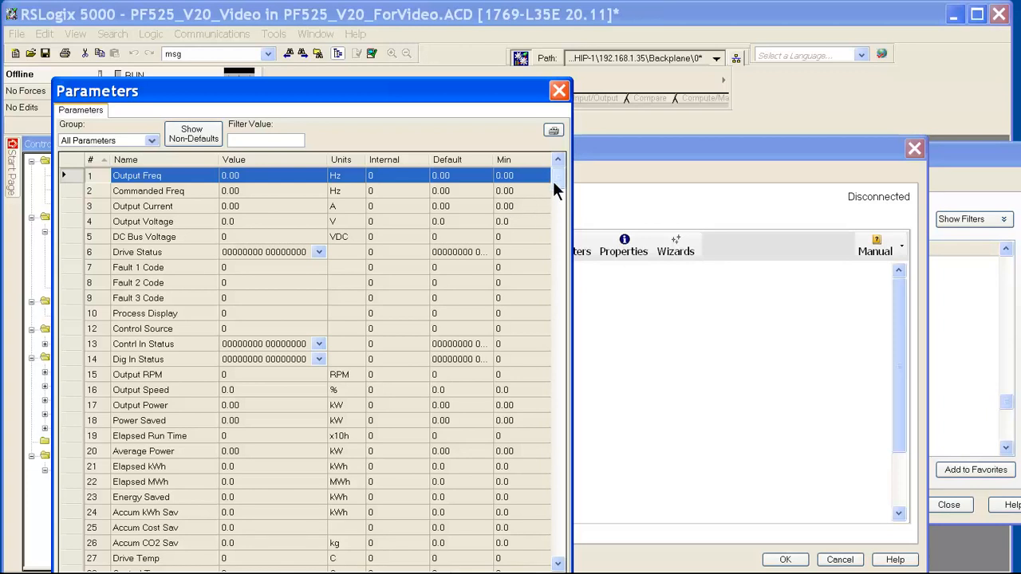
pyautogui.scroll(-3)
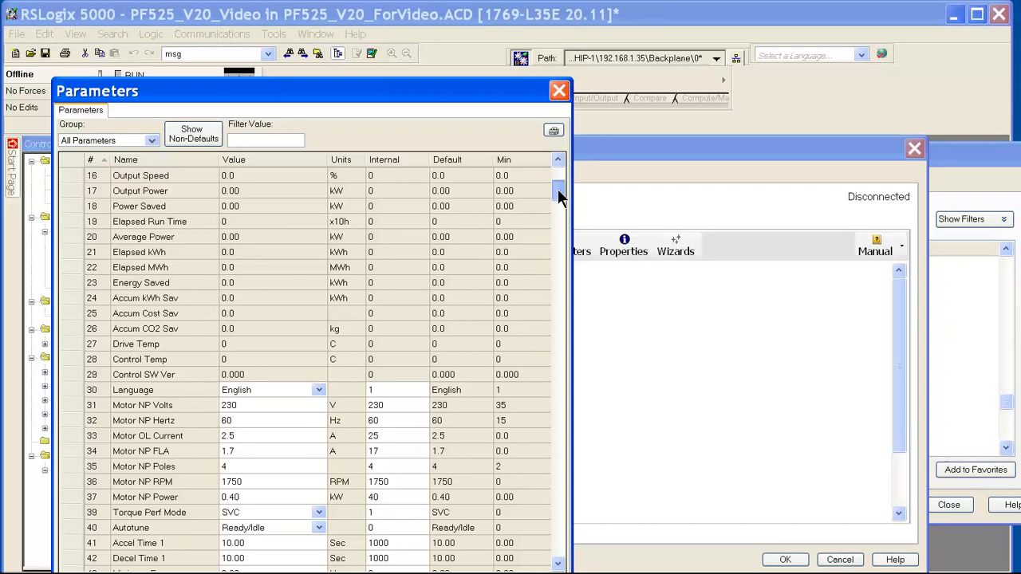
pyautogui.scroll(-3)
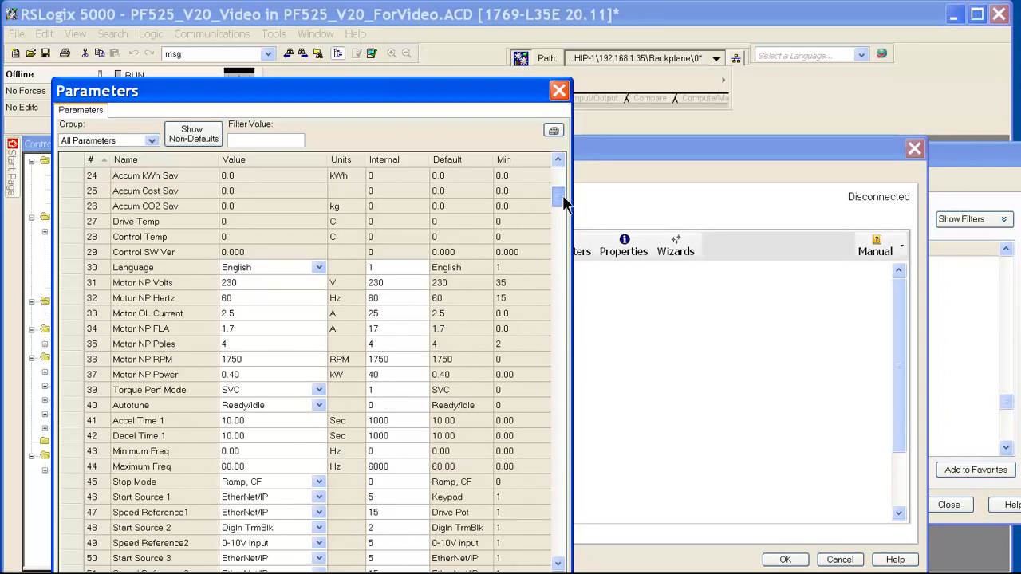
pyautogui.scroll(-3)
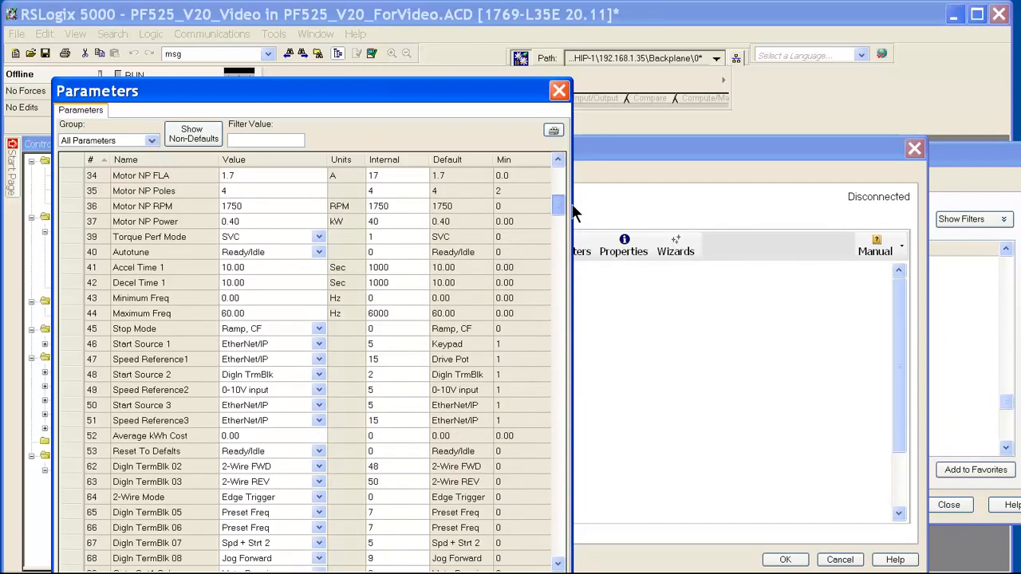
pyautogui.scroll(-3)
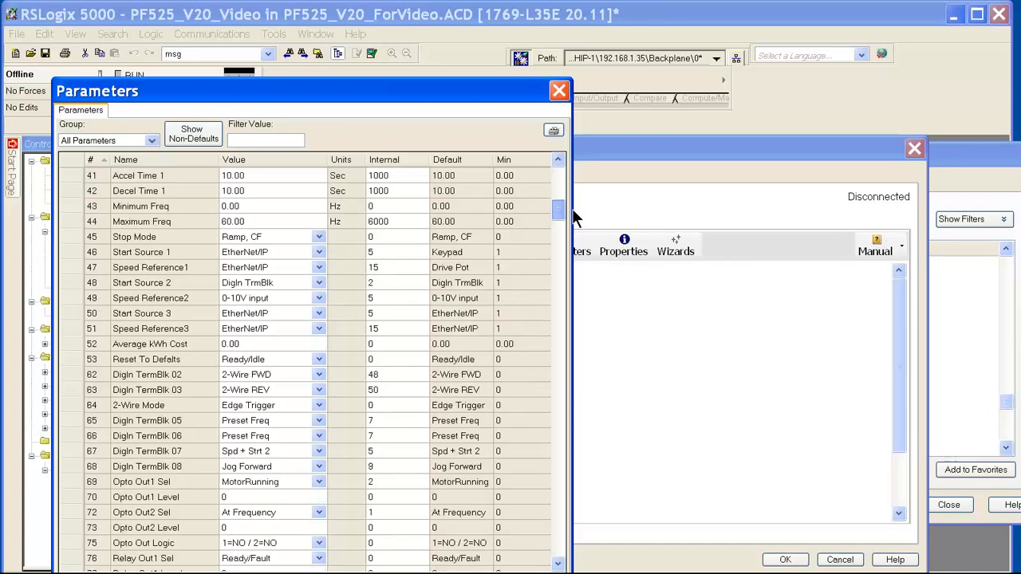
pyautogui.moveTo(333, 267)
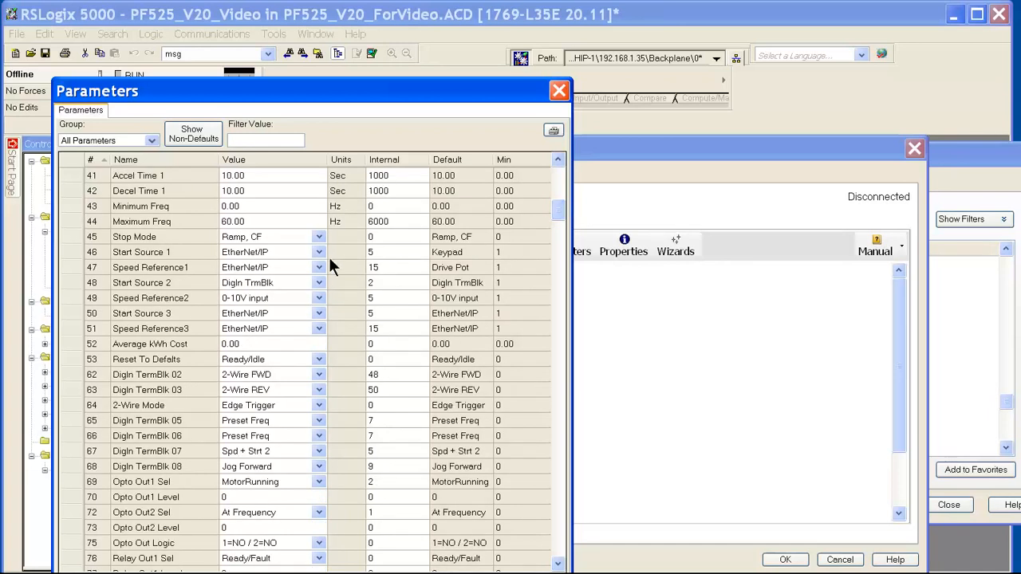
pyautogui.moveTo(271, 267)
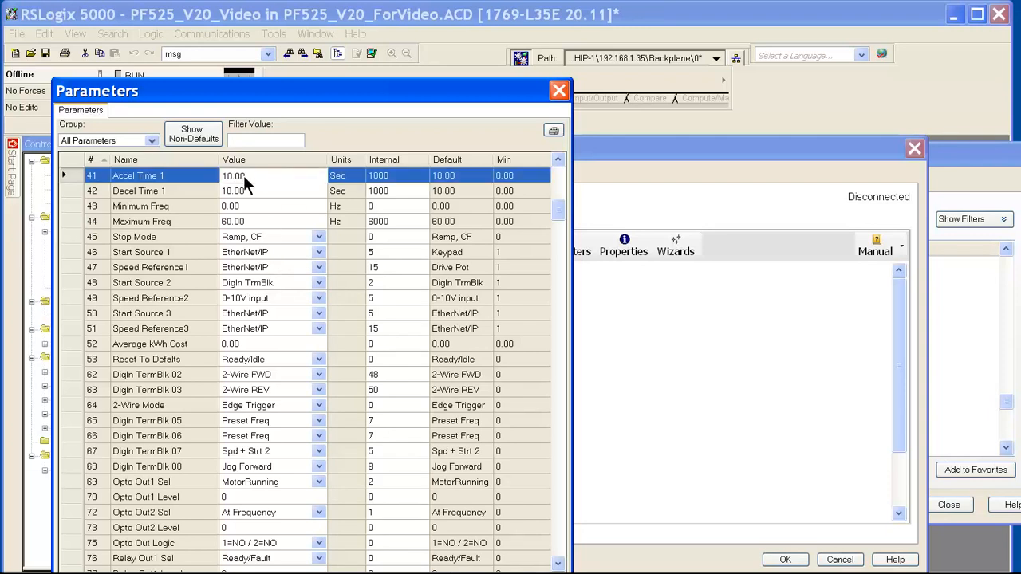
pyautogui.write('5')
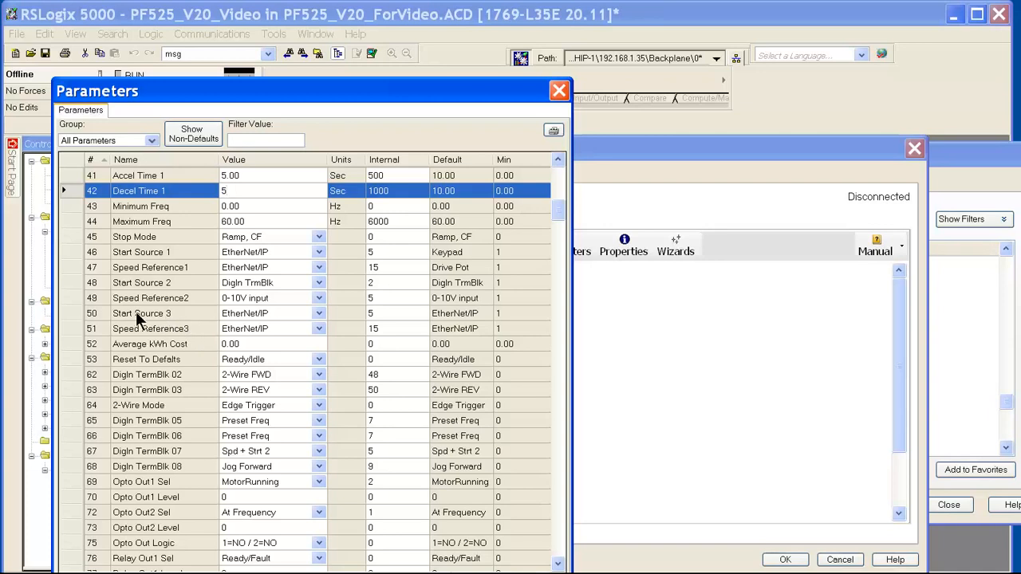
pyautogui.moveTo(253, 253)
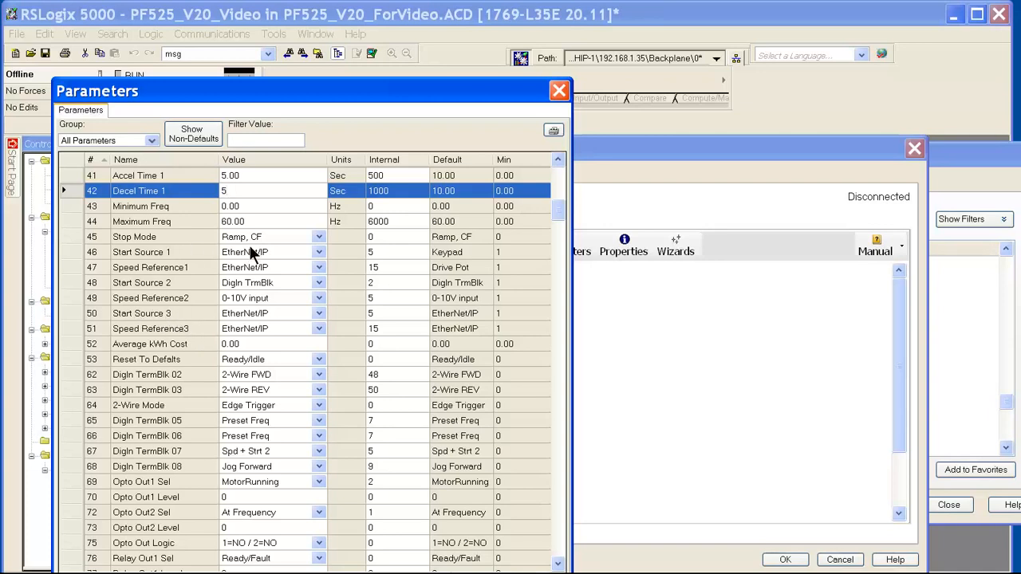
pyautogui.moveTo(283, 271)
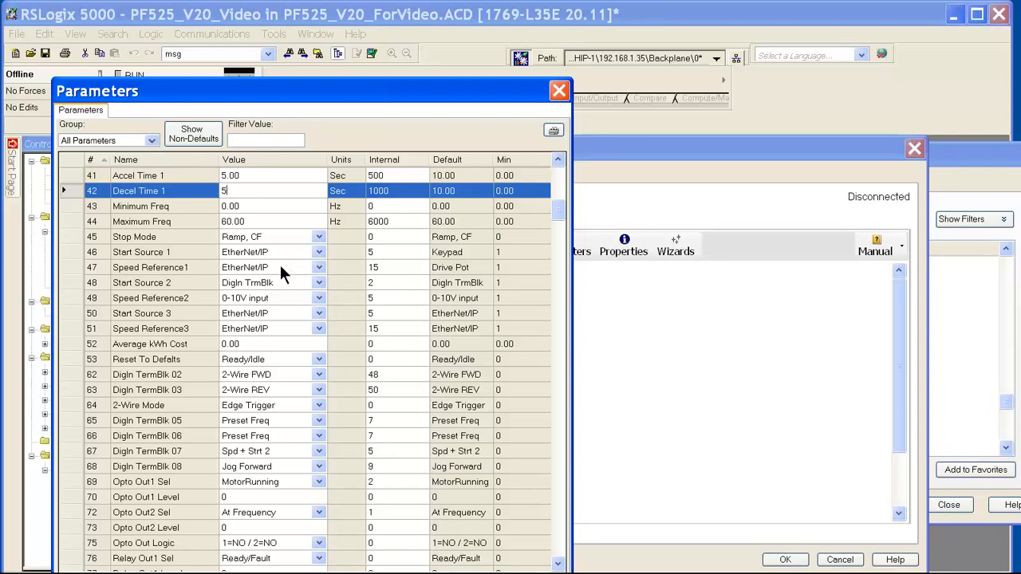
# Step: Commit the 5-second Decel Time 1, set Start Source 3 and Speed Reference3, and close
pyautogui.click(141, 251)
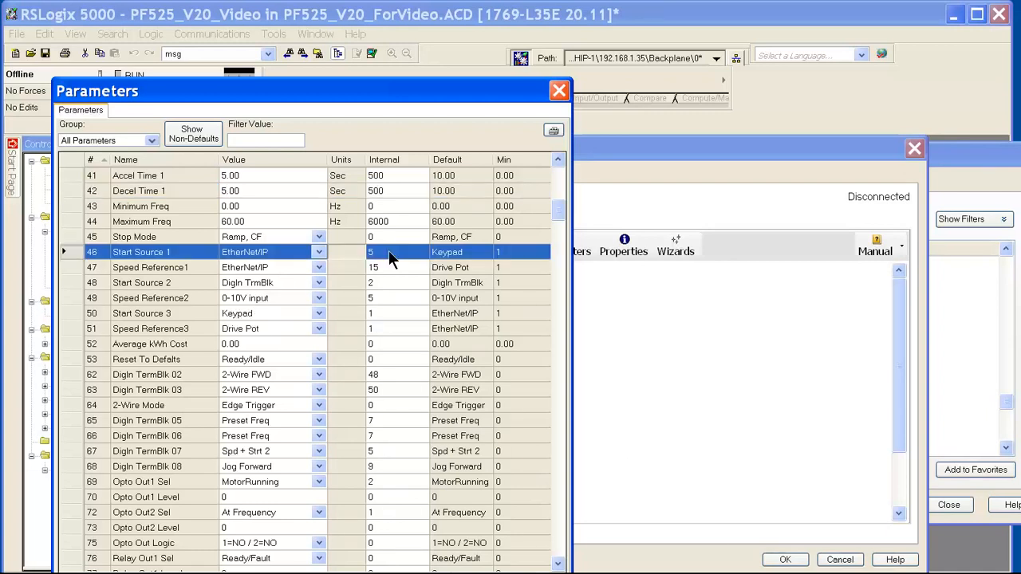
pyautogui.moveTo(317, 278)
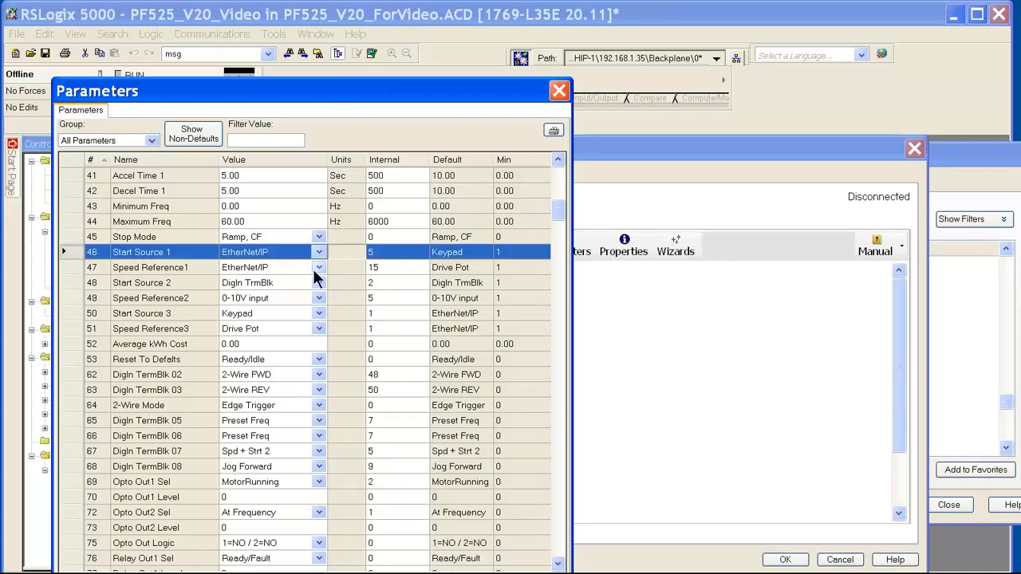
pyautogui.moveTo(458, 330)
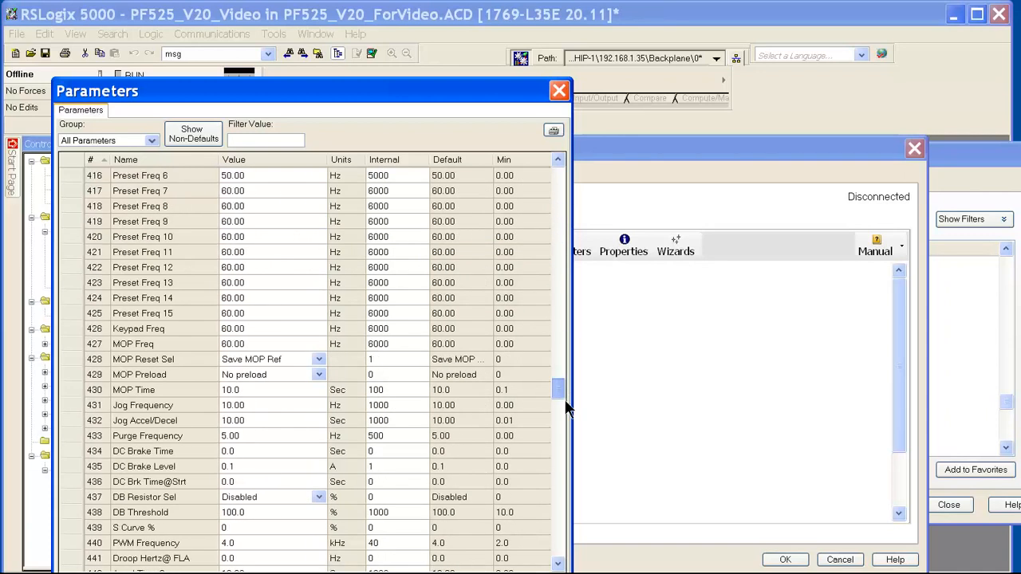
pyautogui.scroll(-3)
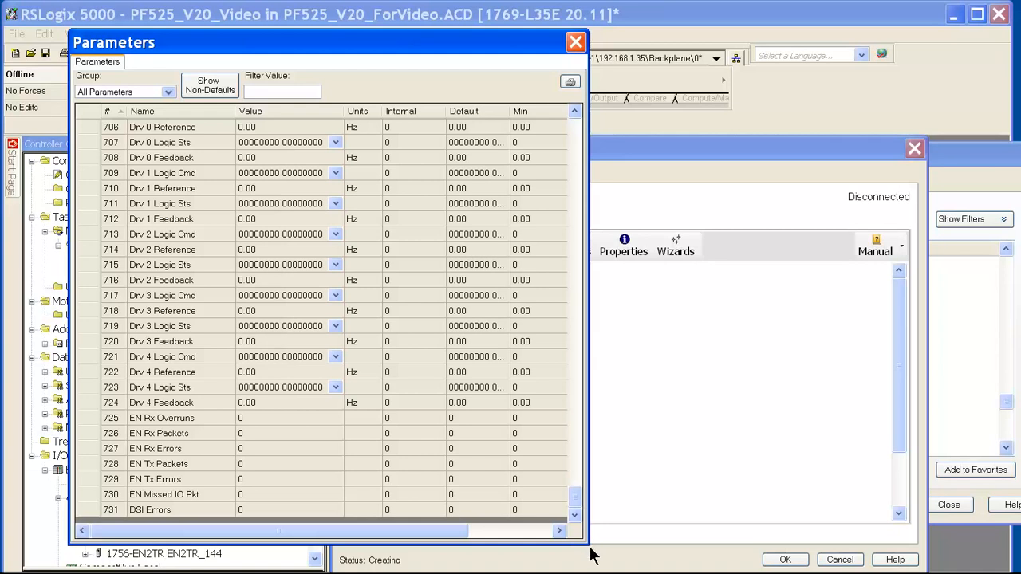
pyautogui.moveTo(596, 108)
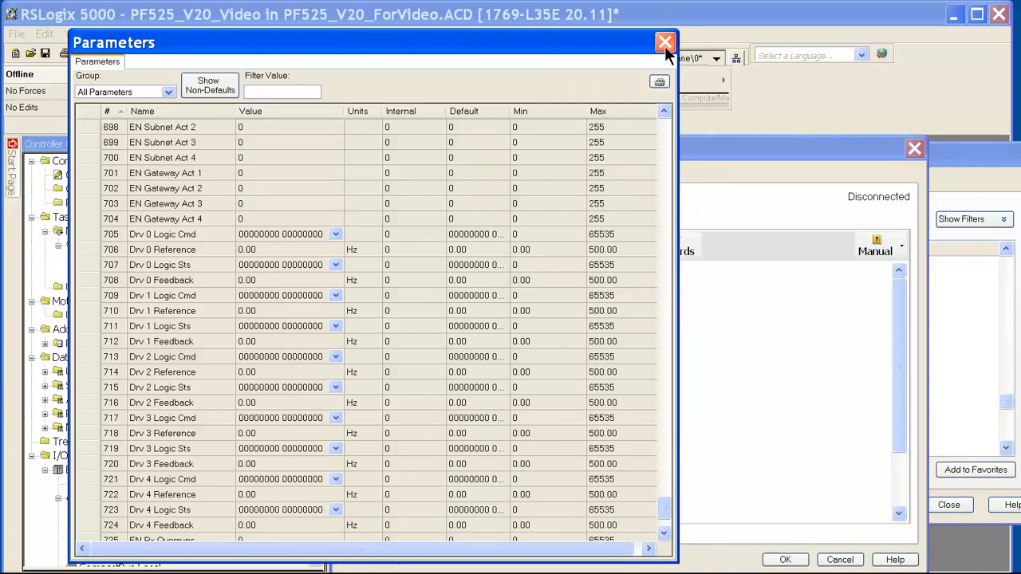
pyautogui.click(666, 42)
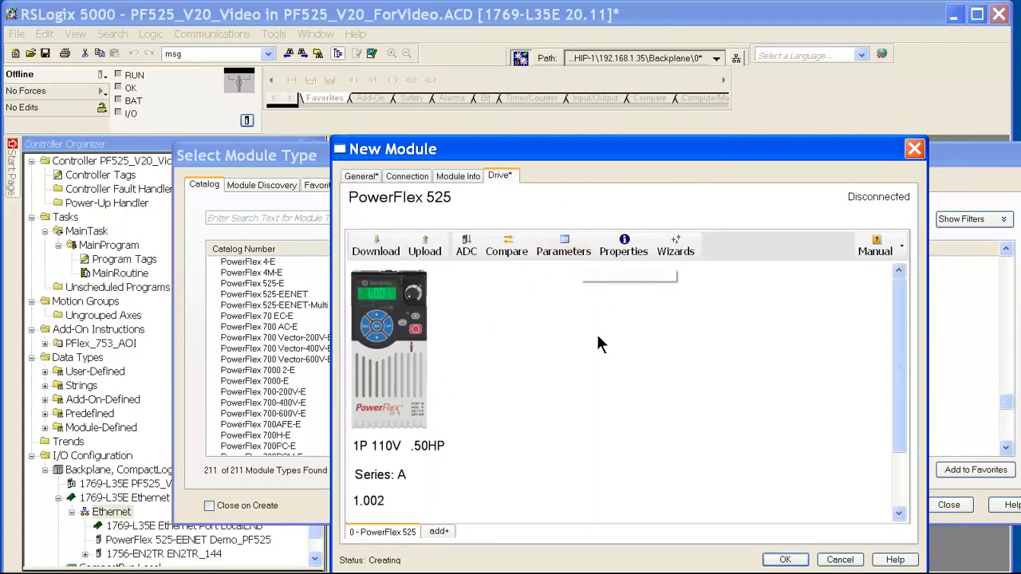
pyautogui.moveTo(597, 344)
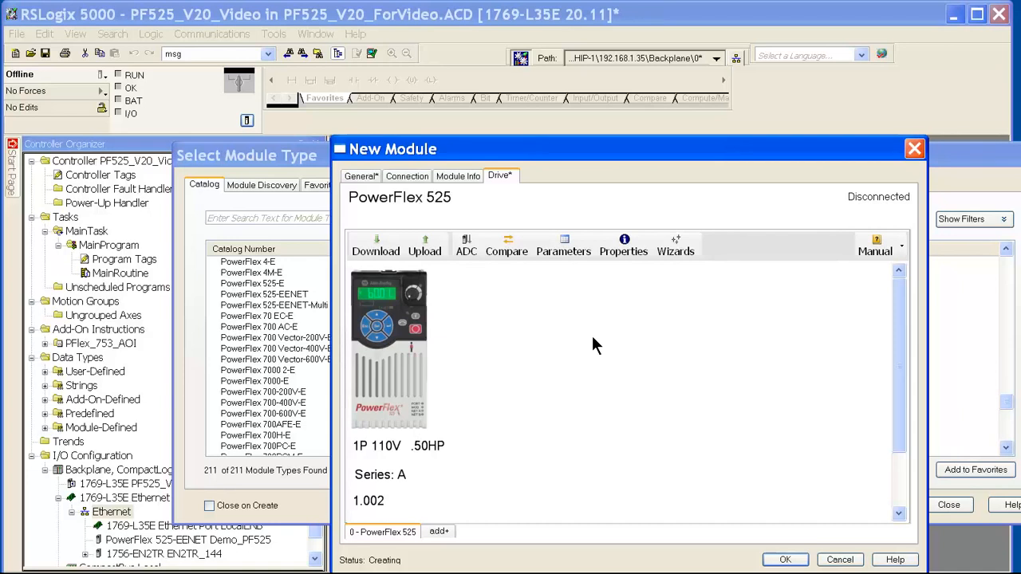
pyautogui.moveTo(571, 444)
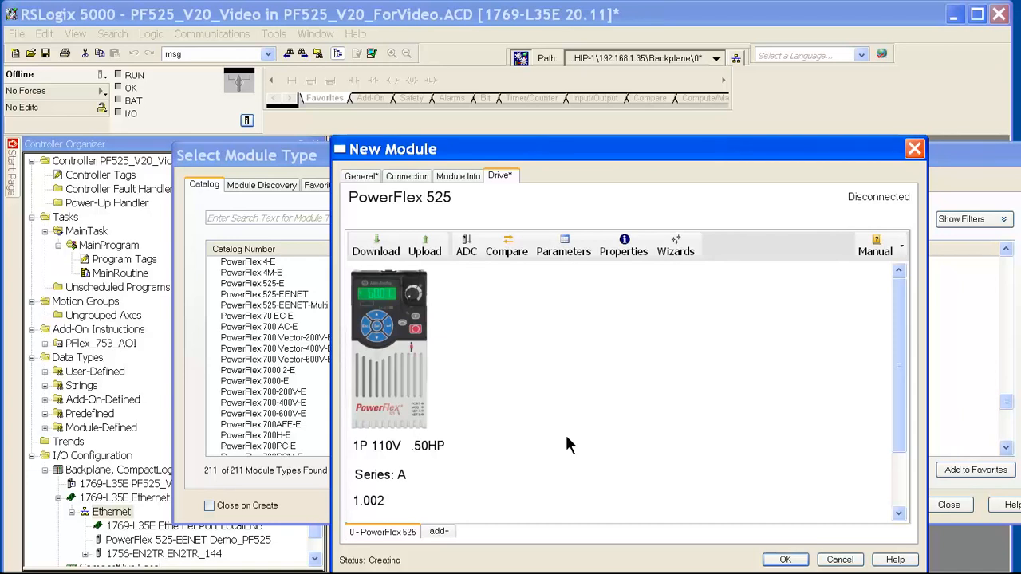
pyautogui.moveTo(375, 247)
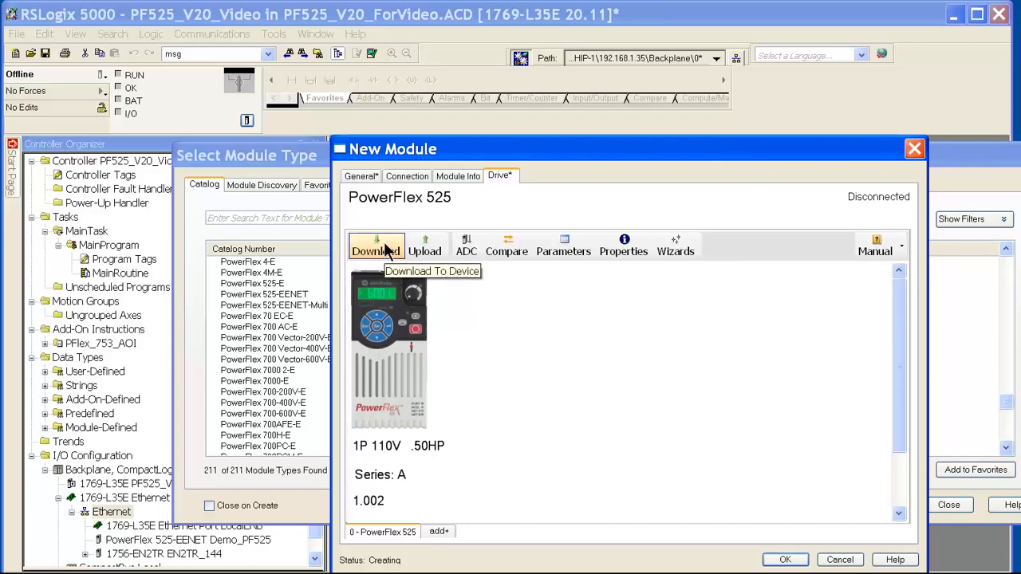
pyautogui.moveTo(389, 265)
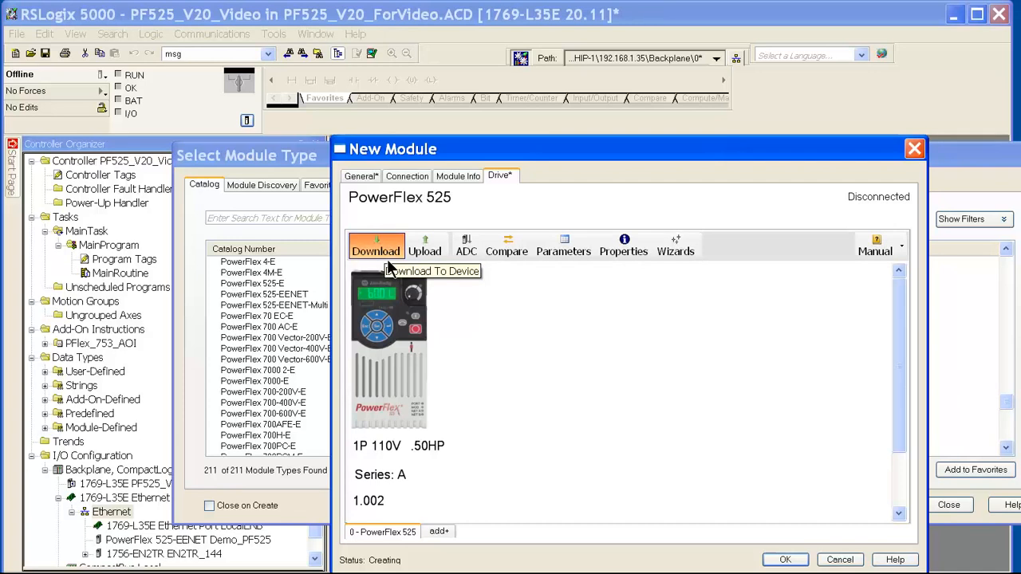
# Step: Select the PowerFlex 525 at 192.168.1.25 as target and download the entire device
pyautogui.click(376, 245)
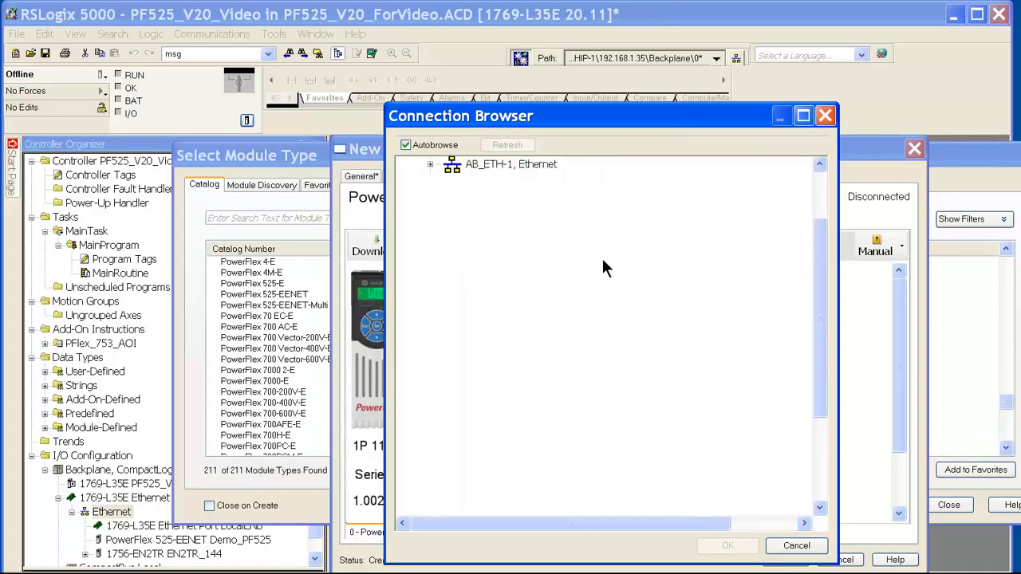
pyautogui.click(430, 167)
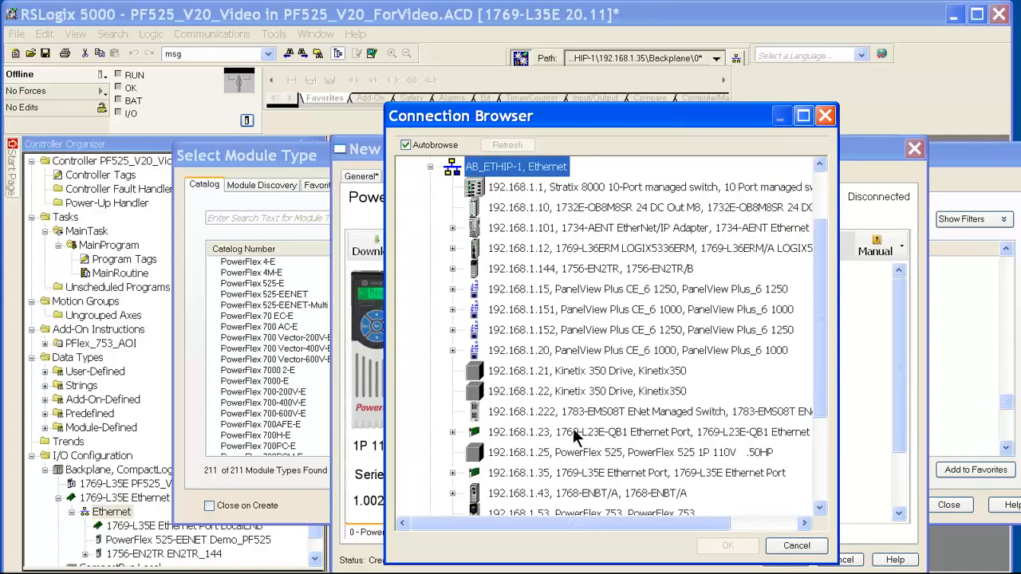
pyautogui.moveTo(748, 469)
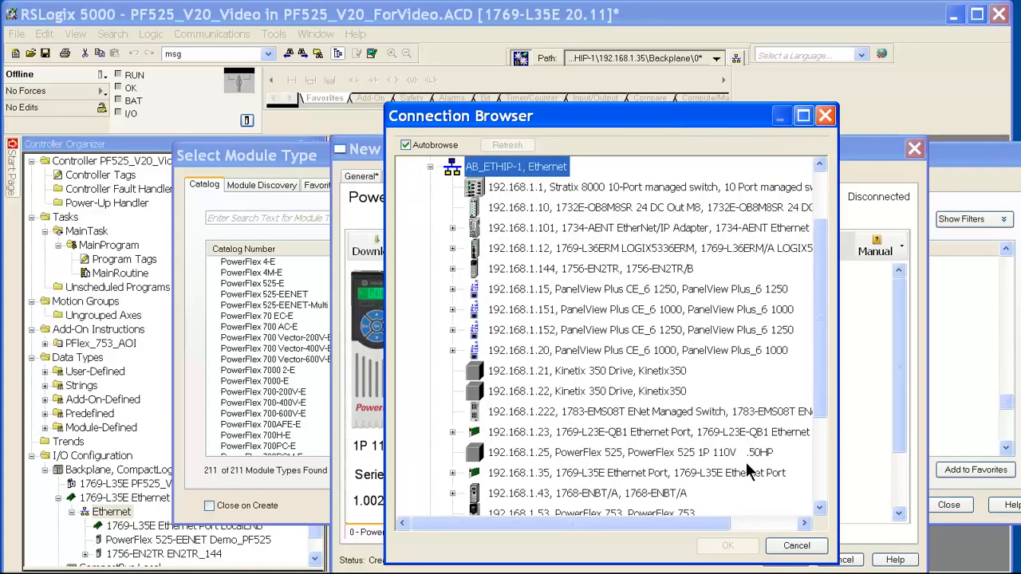
pyautogui.click(630, 453)
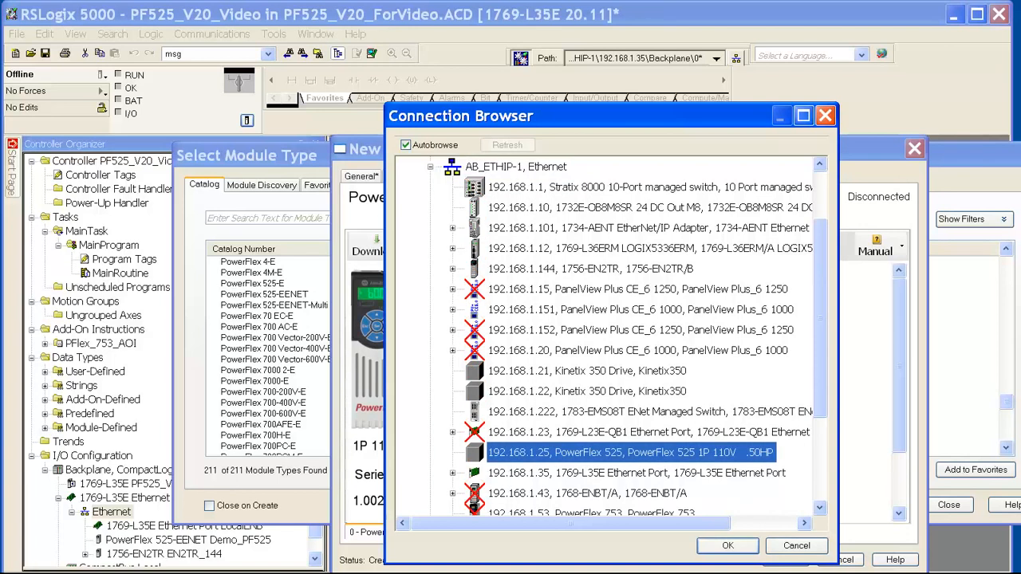
pyautogui.moveTo(638, 456)
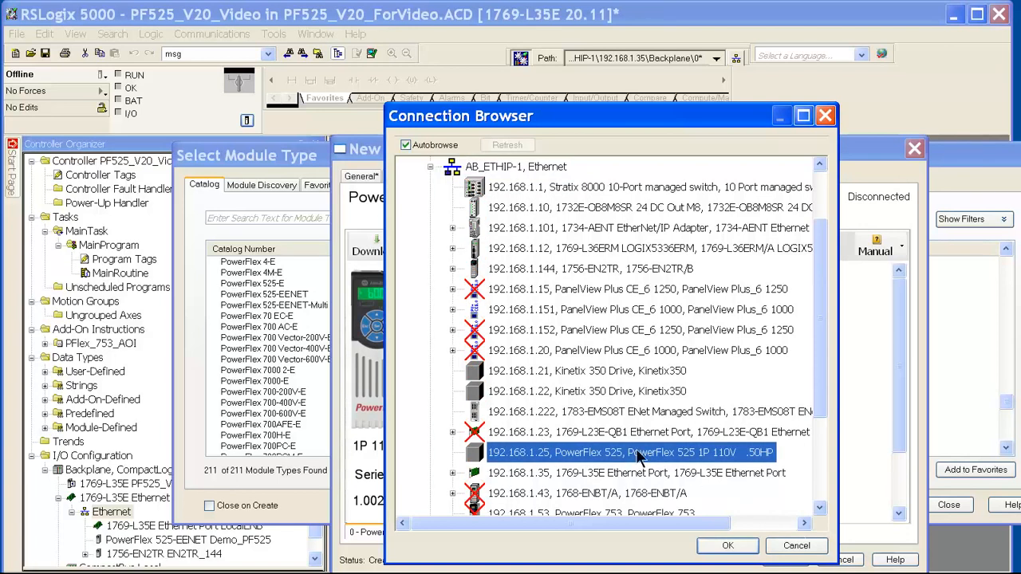
pyautogui.click(727, 546)
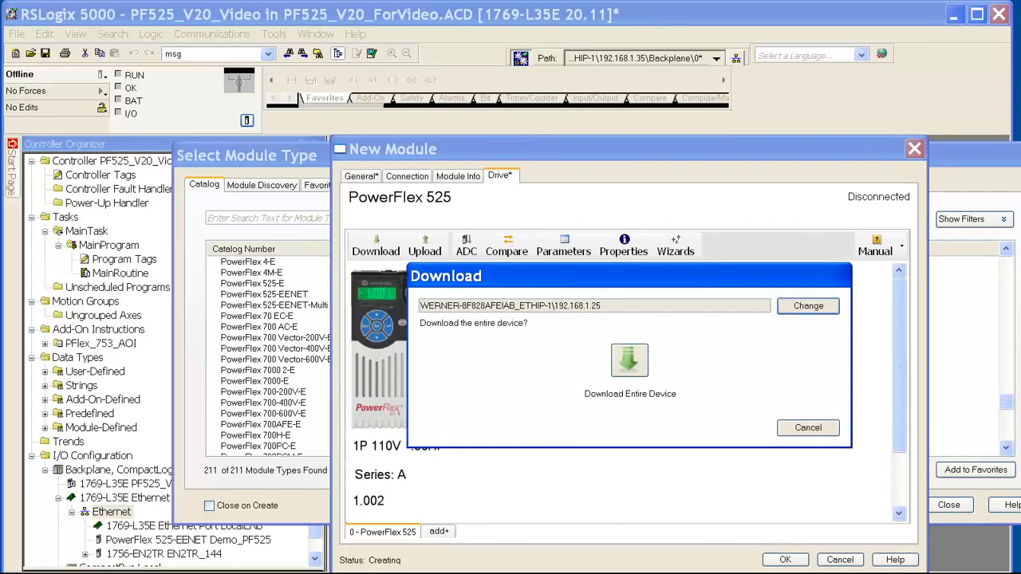
pyautogui.click(807, 427)
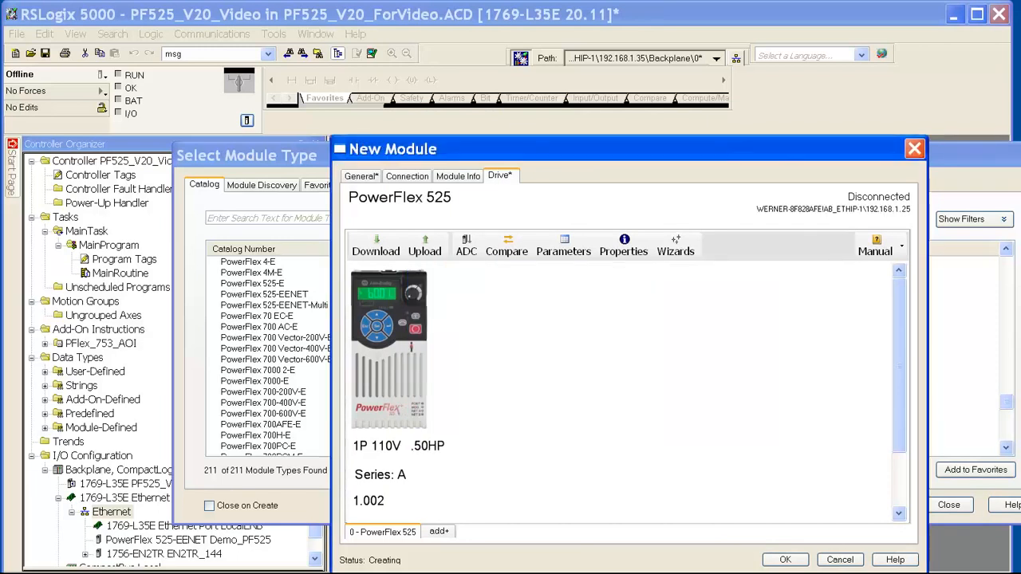
pyautogui.moveTo(829, 504)
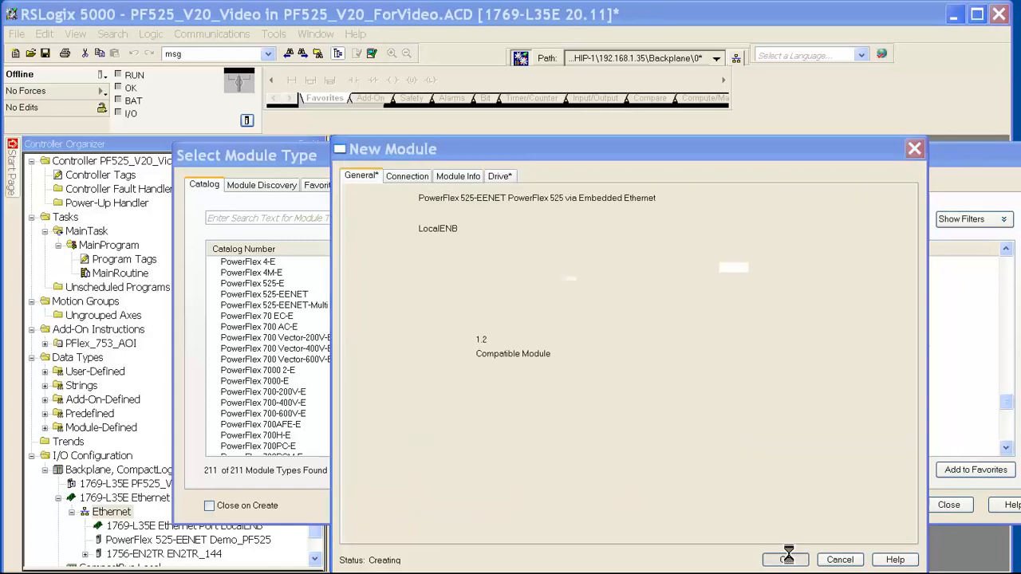
# Step: Give PF525_drive2 private network address 25 on the General tab
pyautogui.click(786, 558)
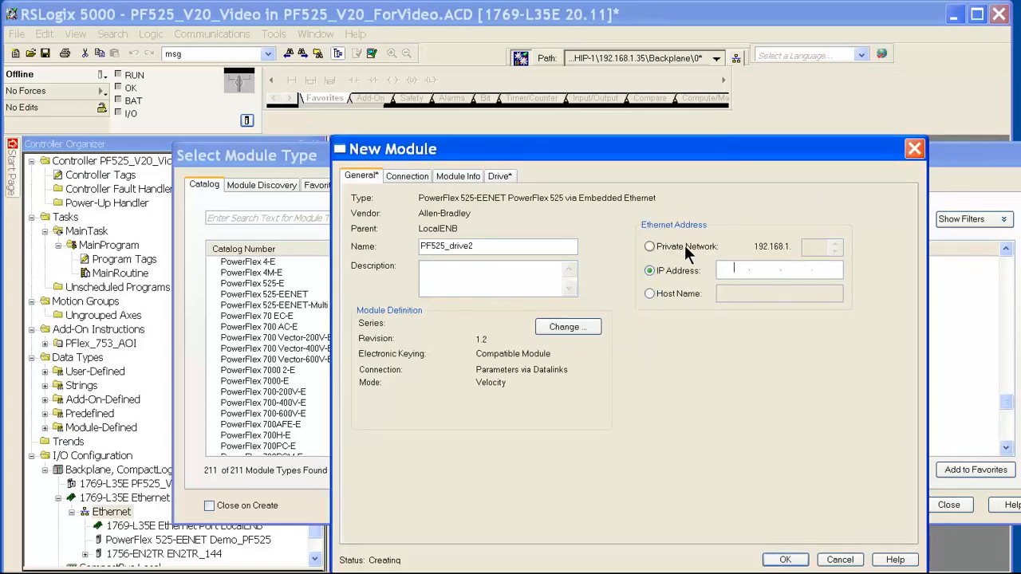
pyautogui.click(649, 246)
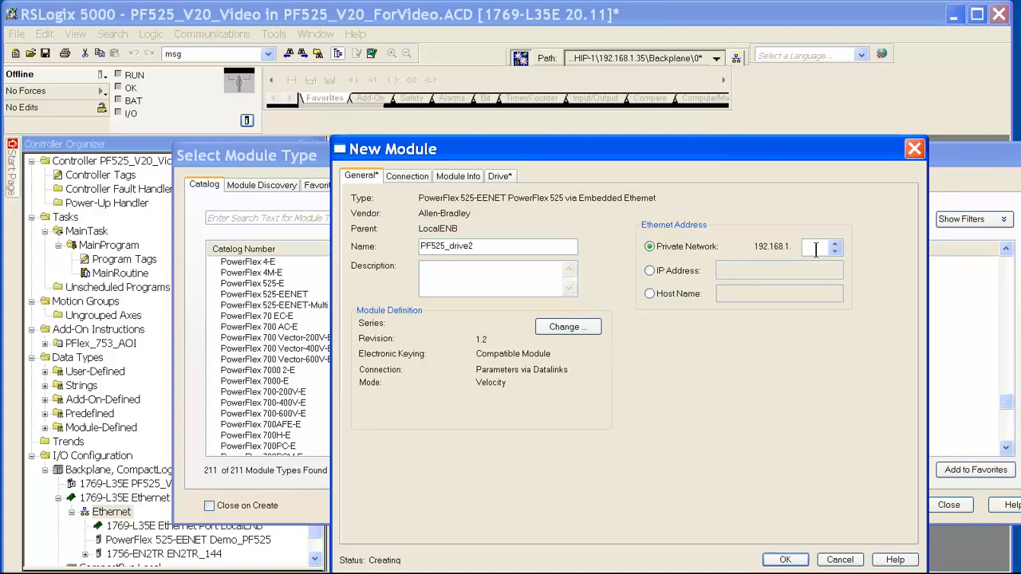
pyautogui.write('25')
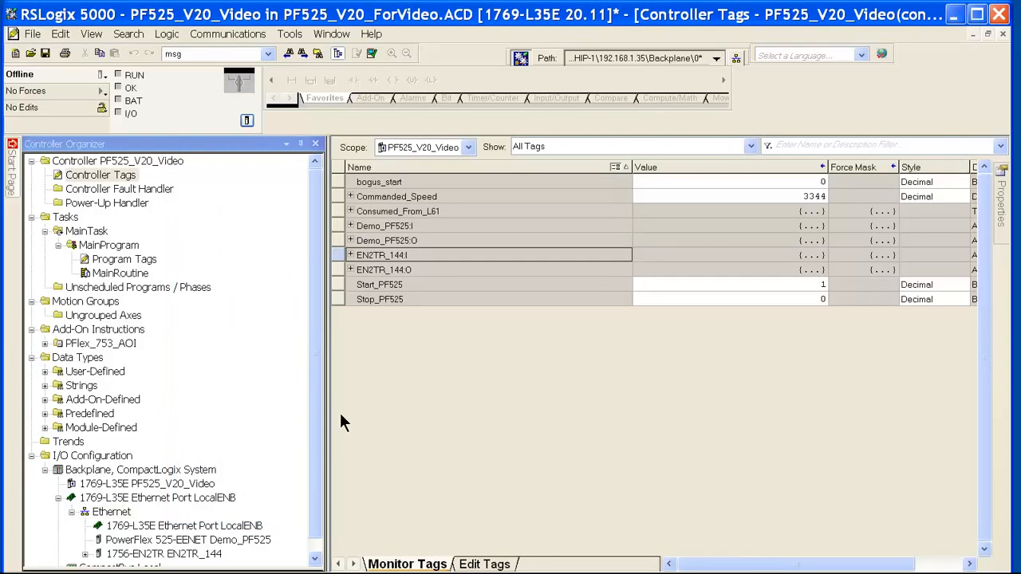
# Step: Download from the Offline dropdown, accept the mode-change warning, and return to Remote Run
pyautogui.click(103, 74)
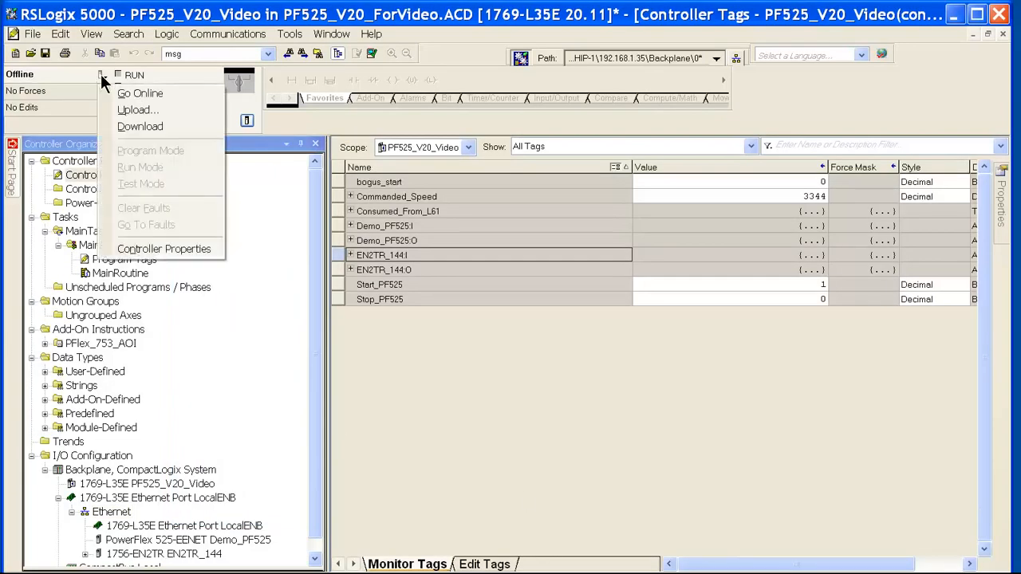
pyautogui.moveTo(139, 126)
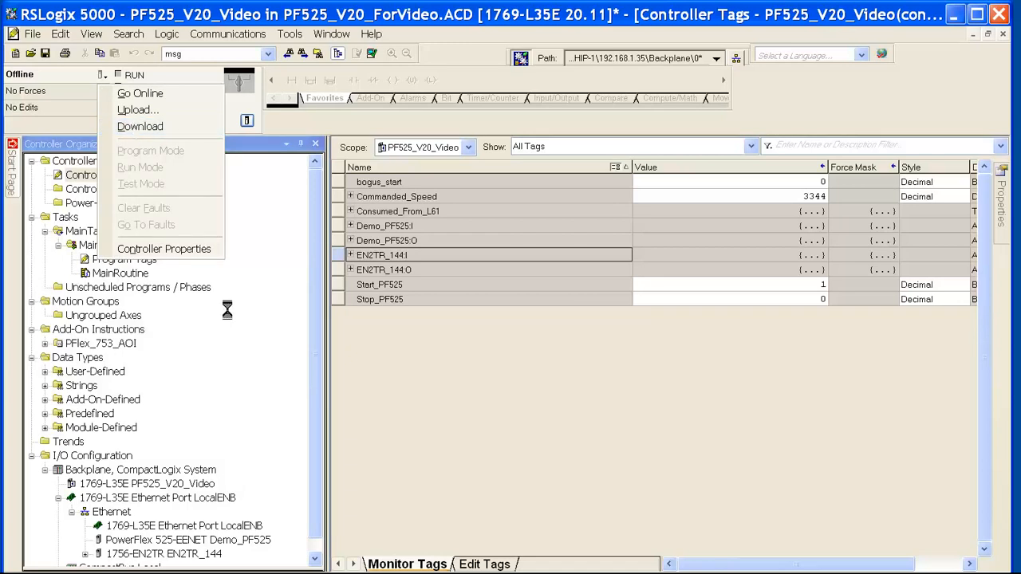
pyautogui.click(140, 126)
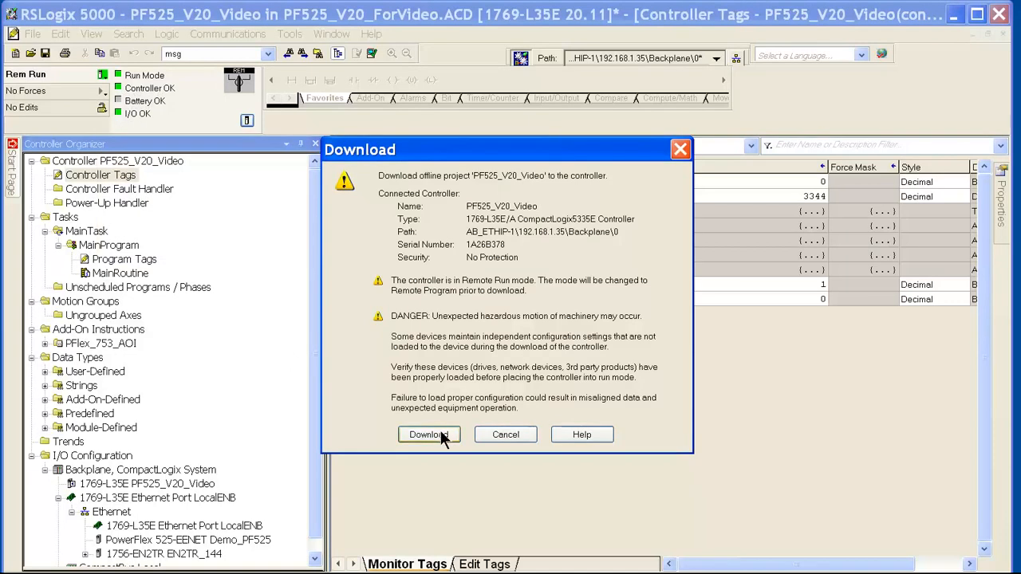
pyautogui.click(428, 434)
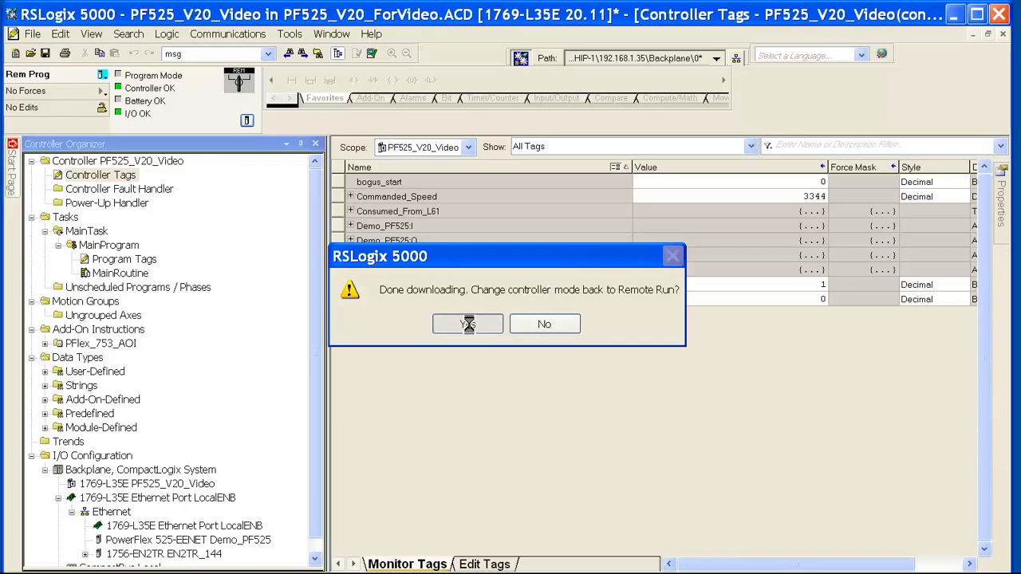
pyautogui.click(467, 323)
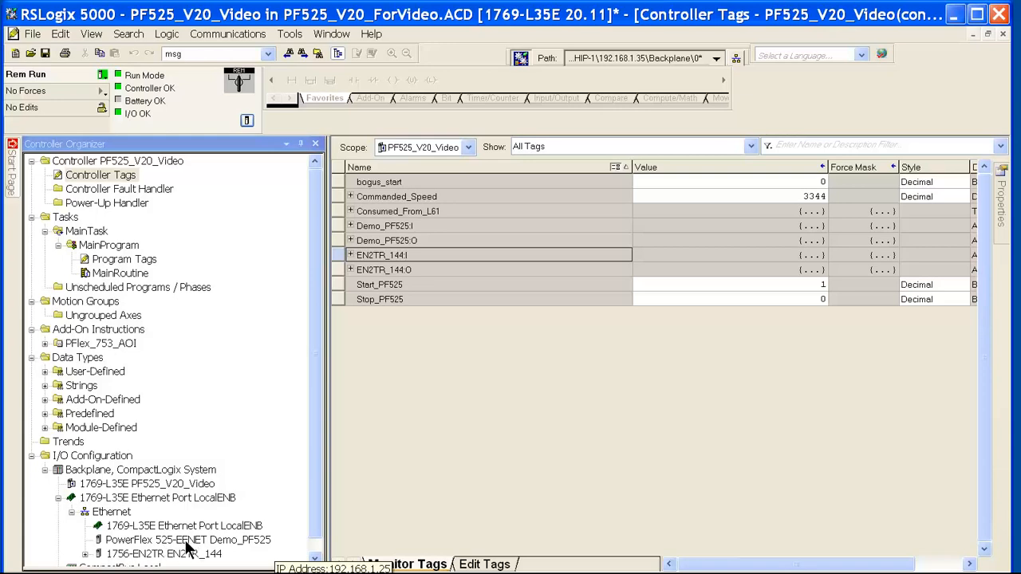
pyautogui.moveTo(231, 545)
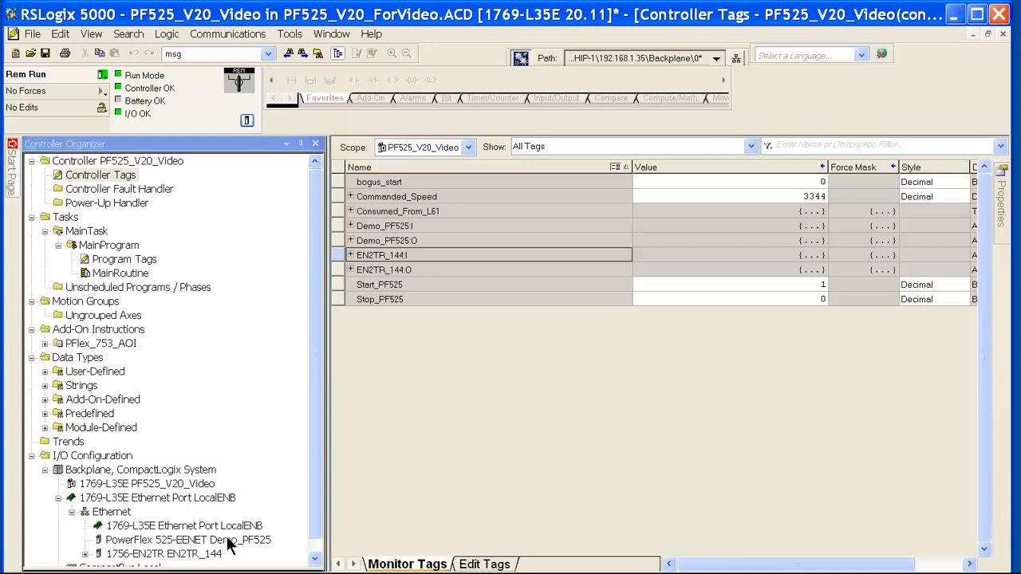
pyautogui.moveTo(143, 553)
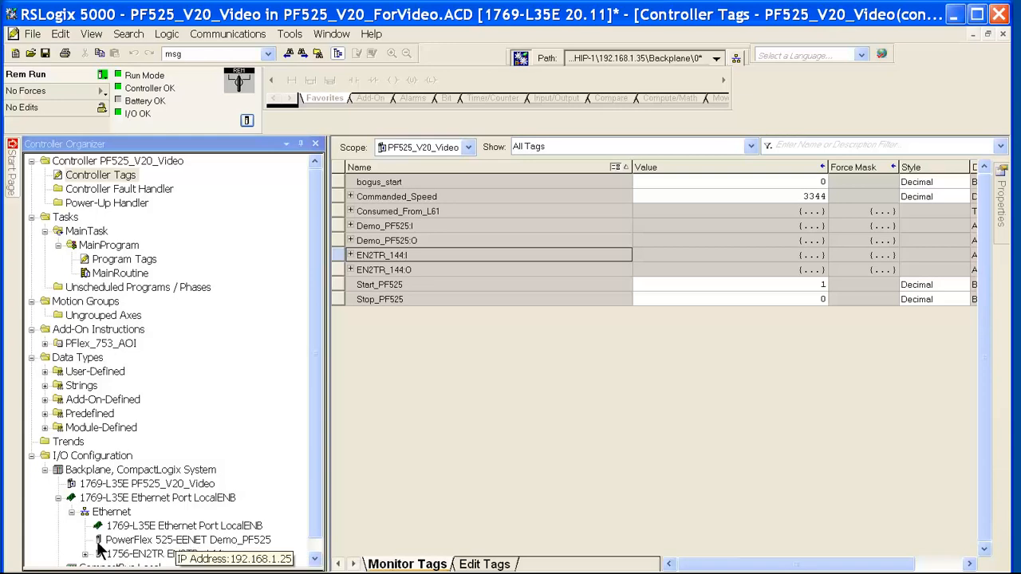
pyautogui.moveTo(123, 546)
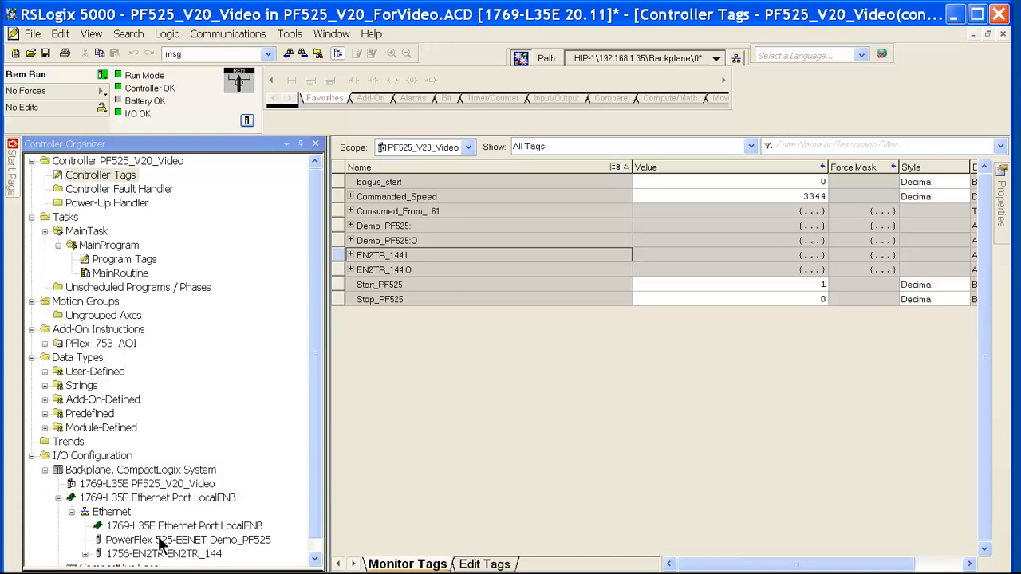
pyautogui.moveTo(177, 545)
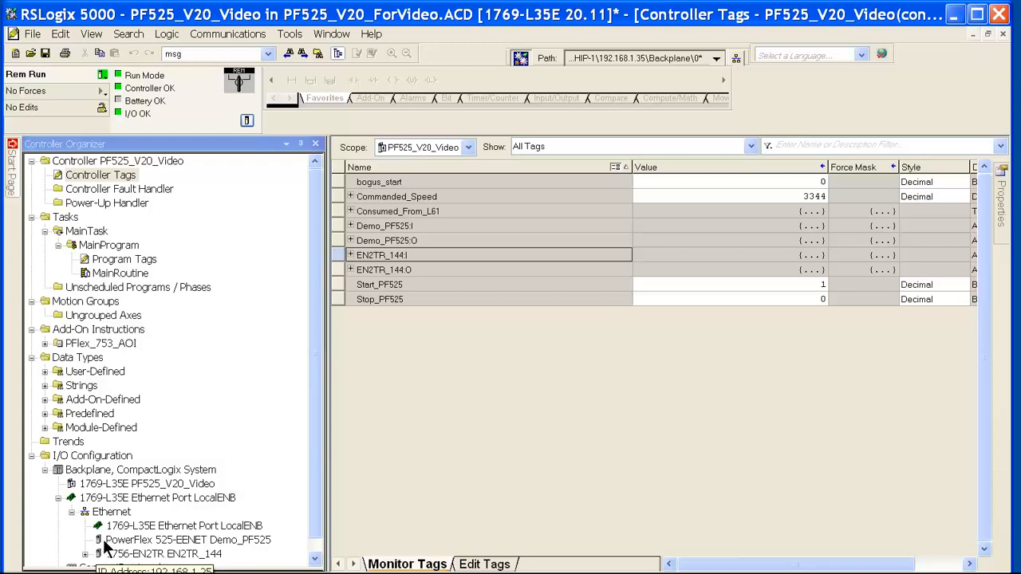
pyautogui.moveTo(156, 436)
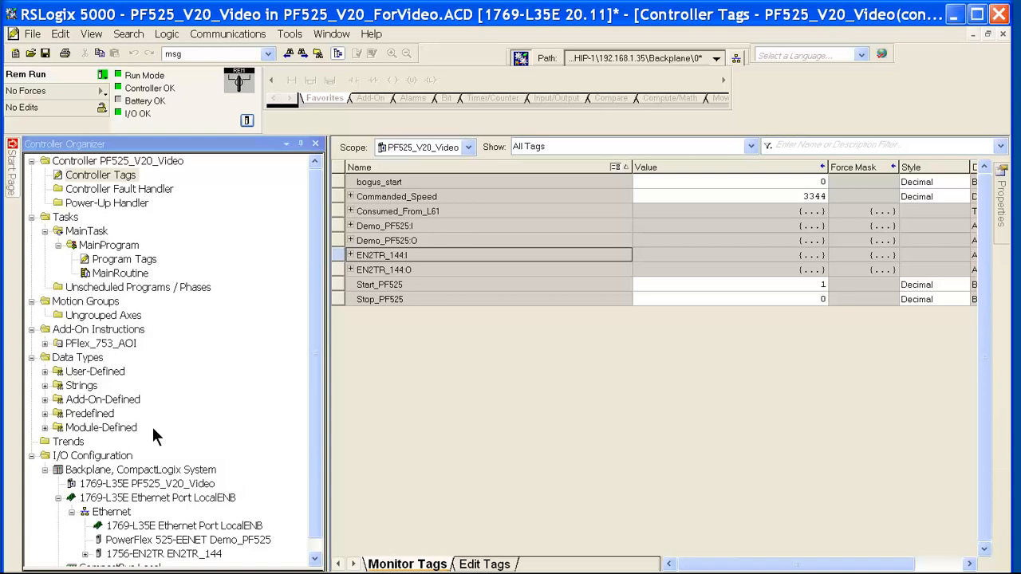
# Step: Select the Start_PF525 contact in MainRoutine, check Controller Tags, then bring up the contact's options
pyautogui.doubleClick(120, 273)
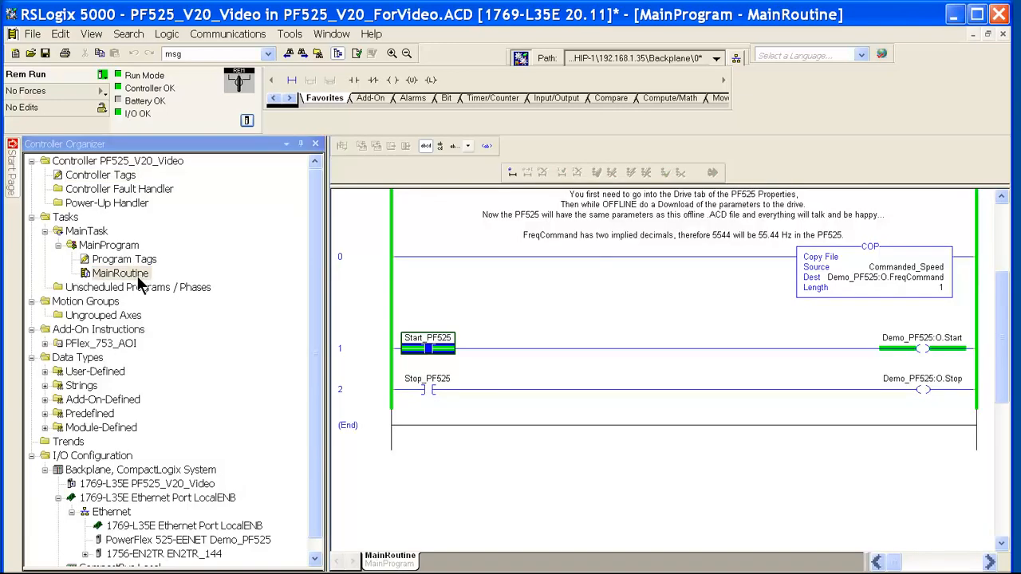
pyautogui.moveTo(437, 351)
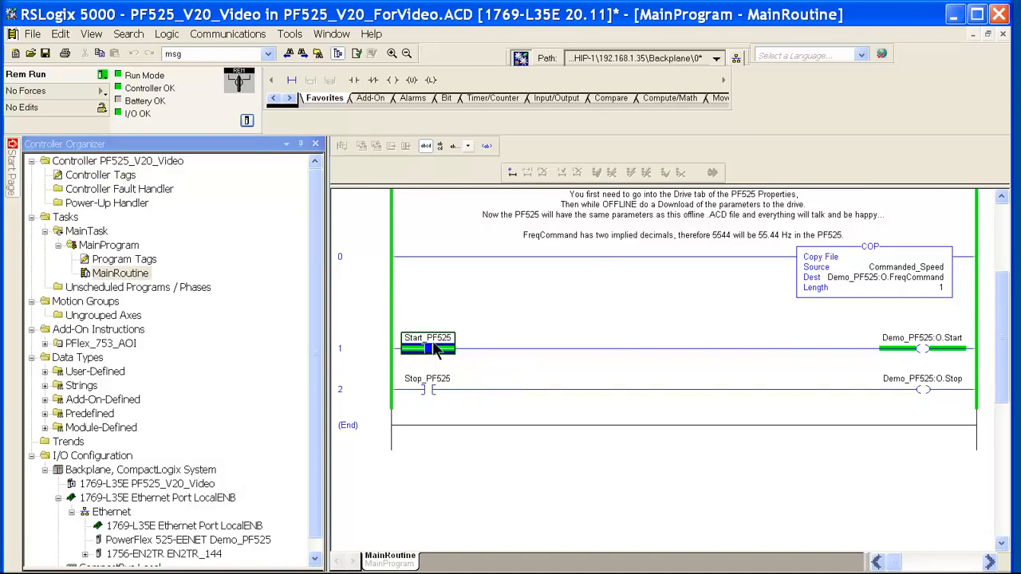
pyautogui.click(427, 349)
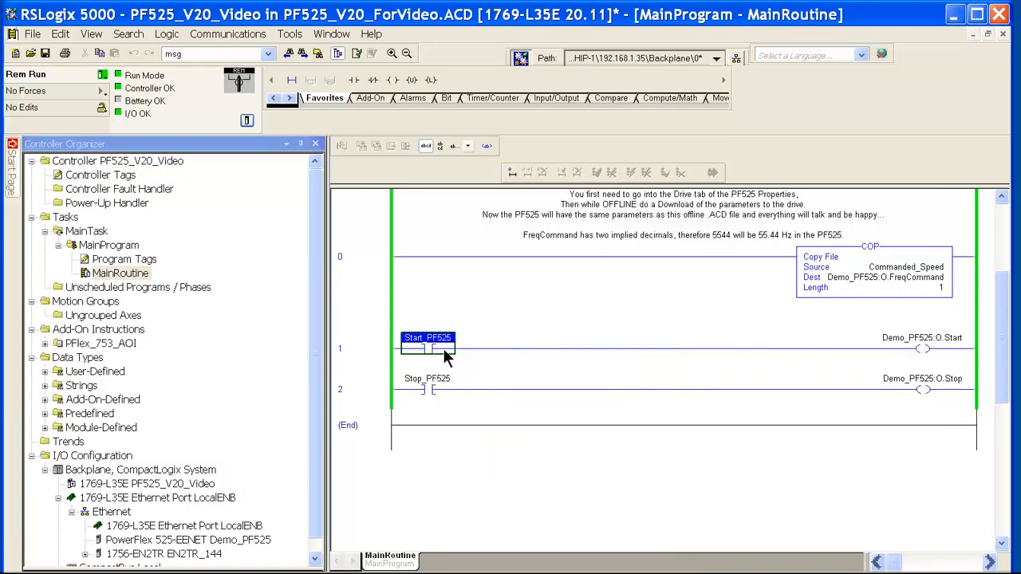
pyautogui.moveTo(430, 348)
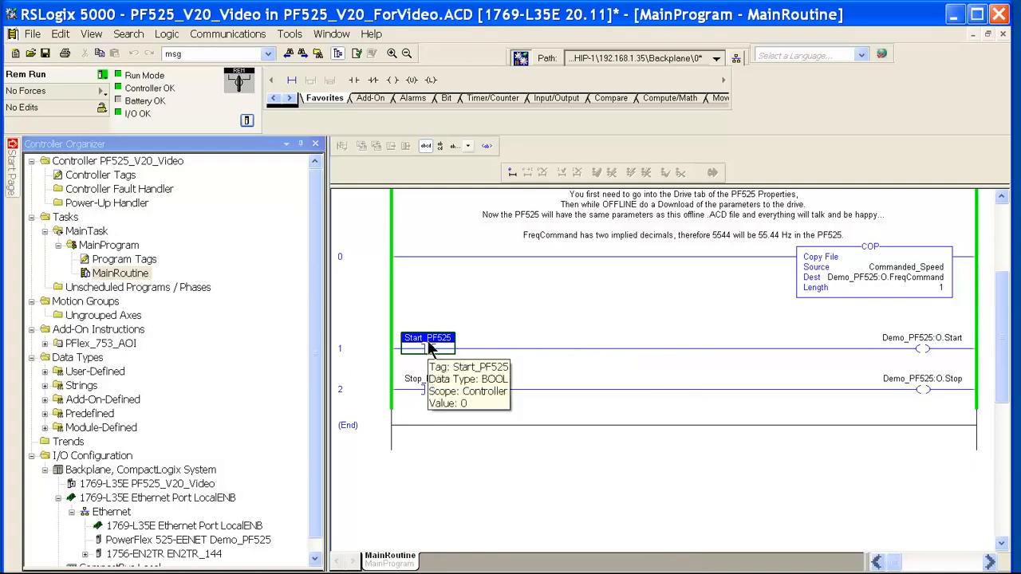
pyautogui.moveTo(152, 204)
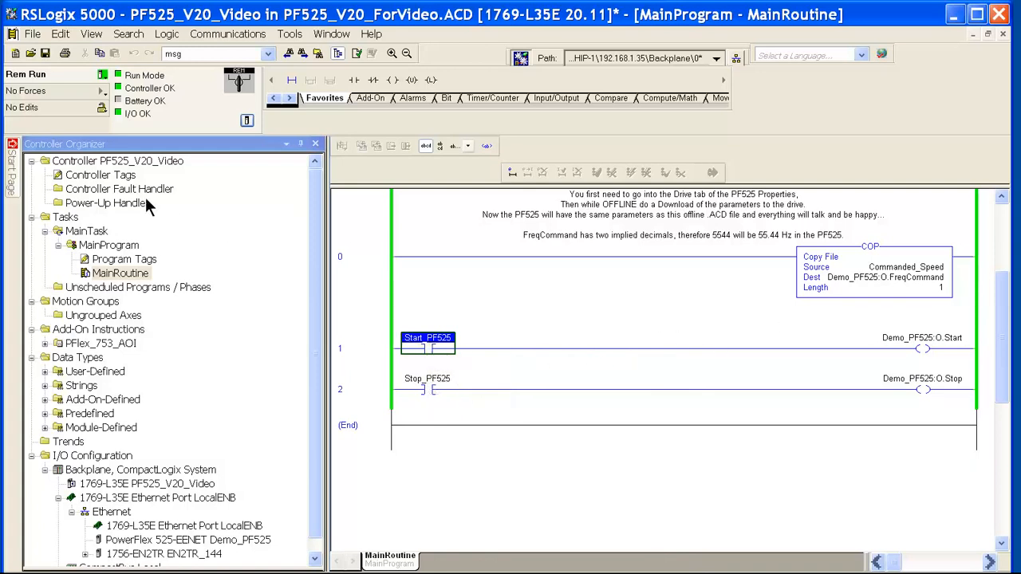
pyautogui.moveTo(126, 179)
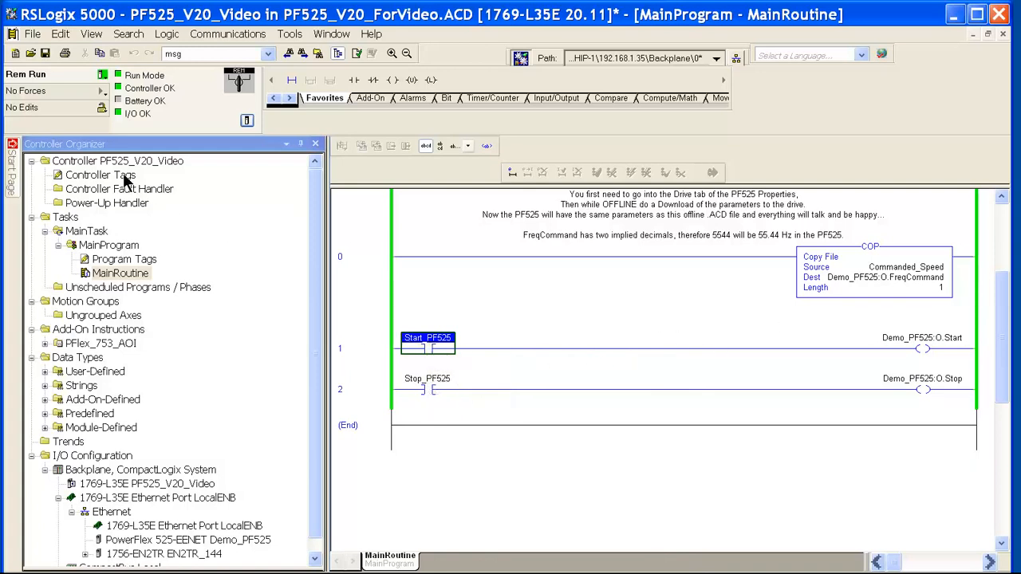
pyautogui.doubleClick(100, 175)
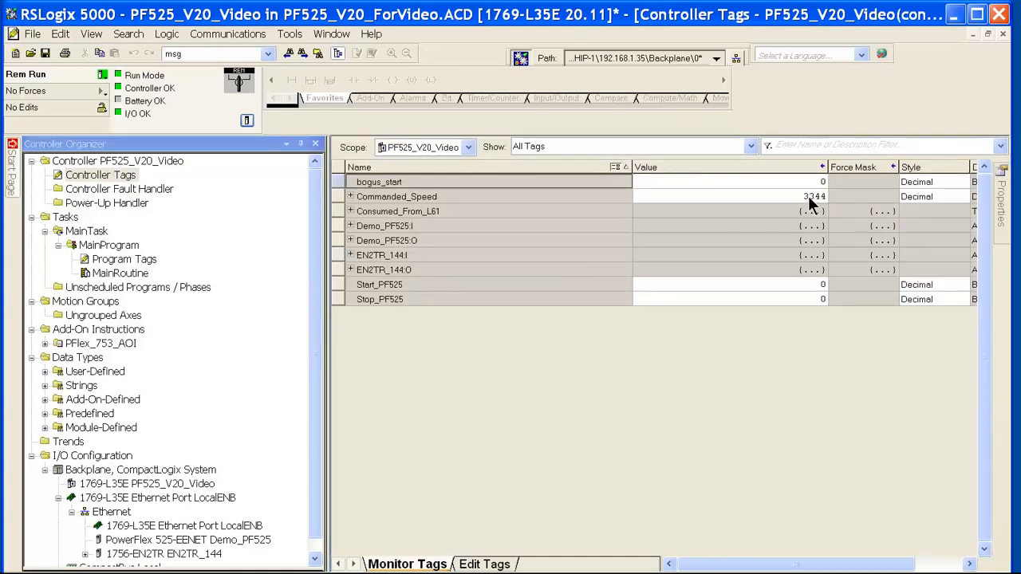
pyautogui.moveTo(821, 208)
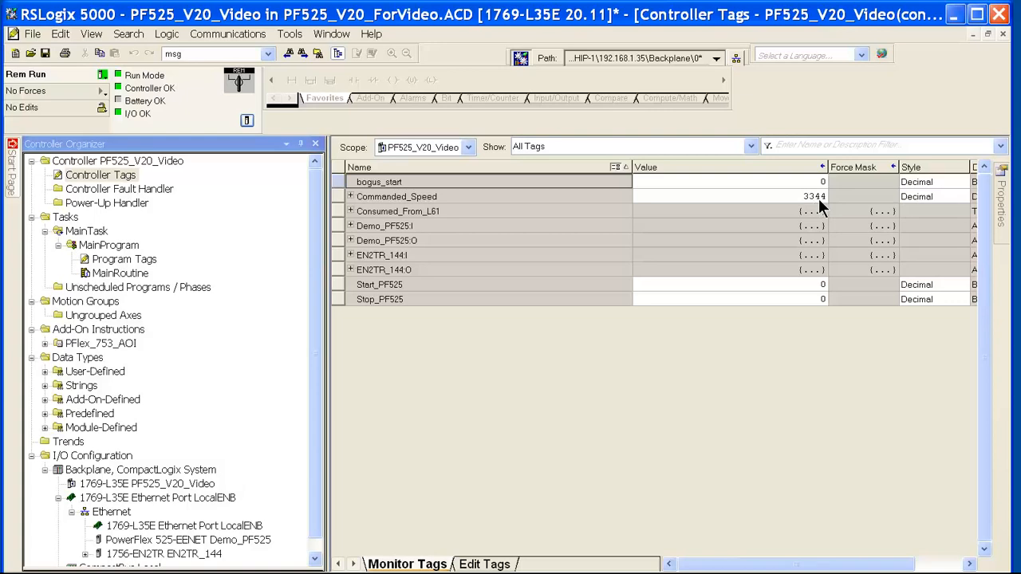
pyautogui.moveTo(812, 210)
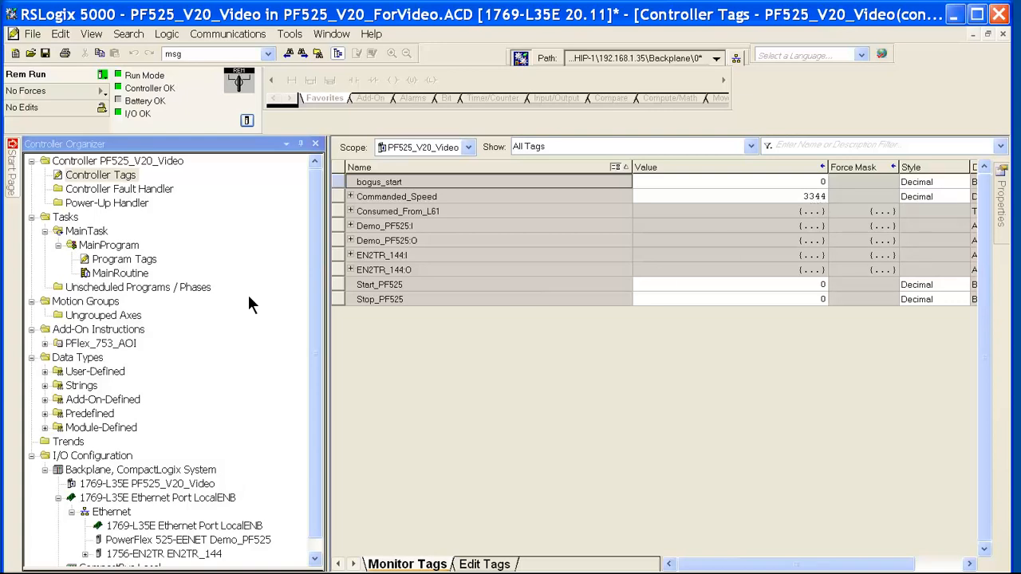
pyautogui.doubleClick(120, 272)
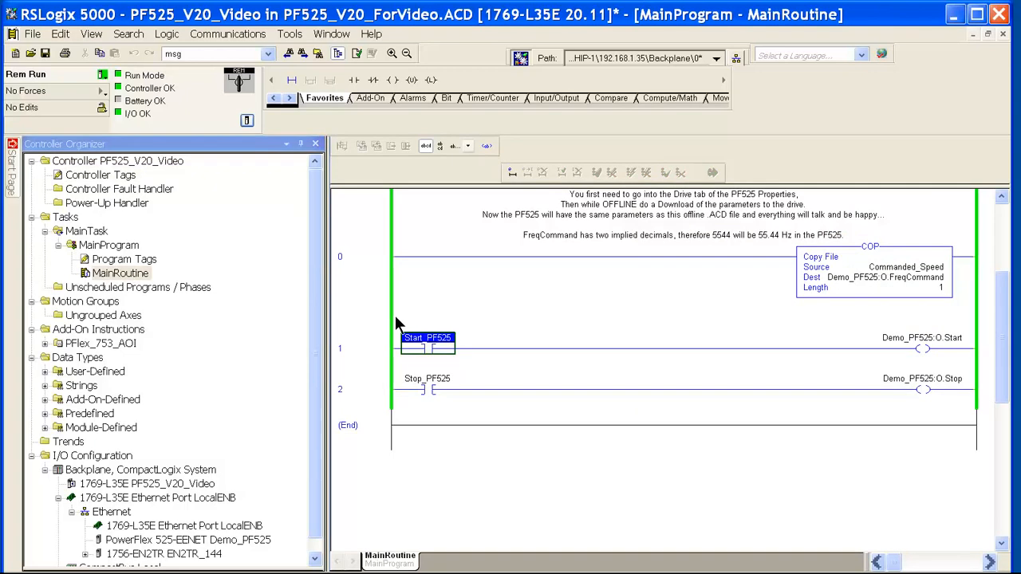
pyautogui.rightClick(427, 342)
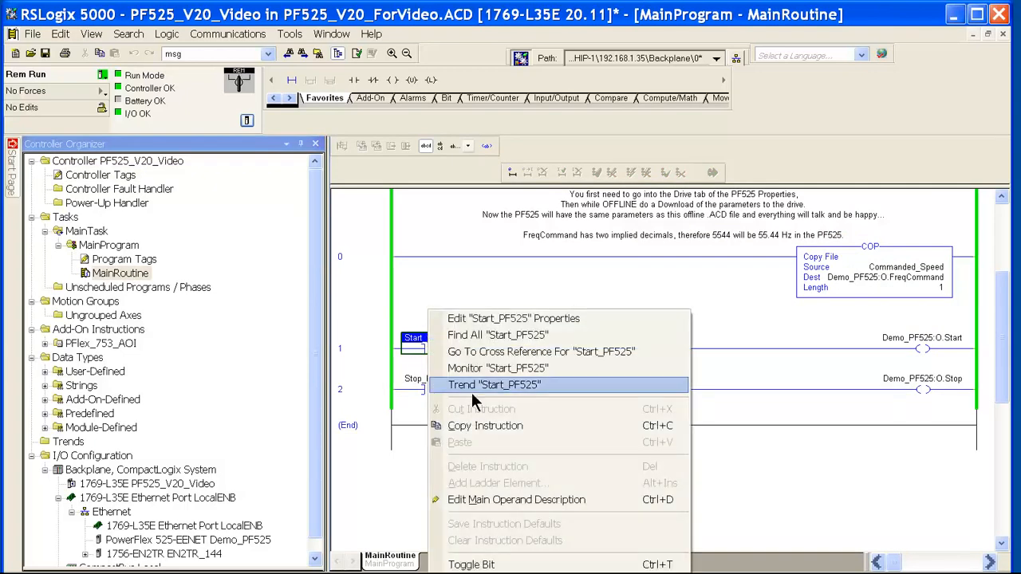